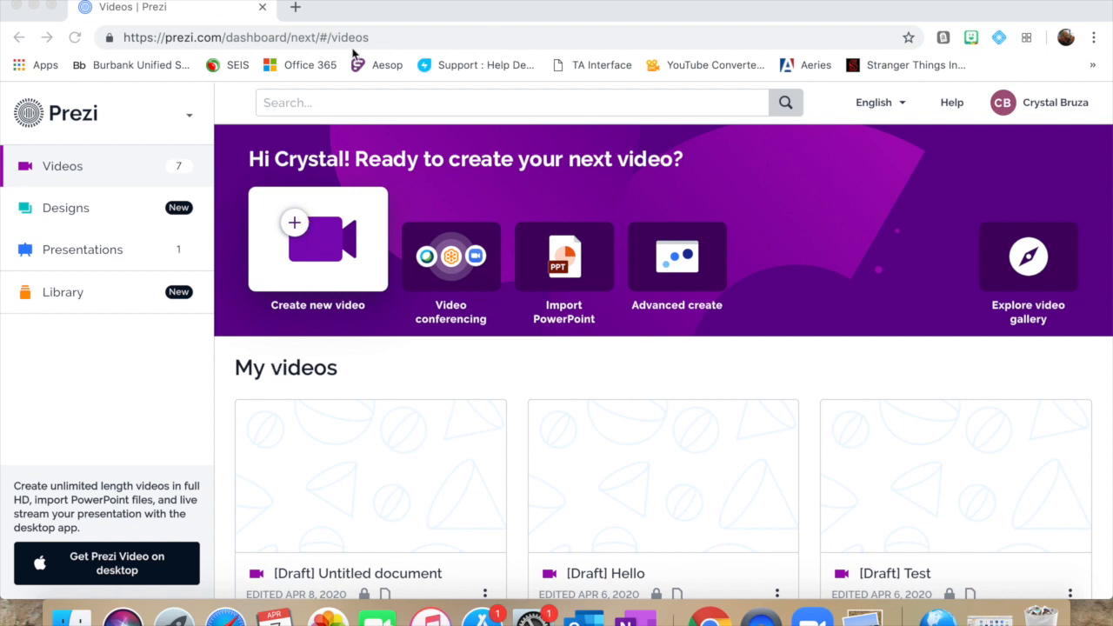
mouse_move(167, 171)
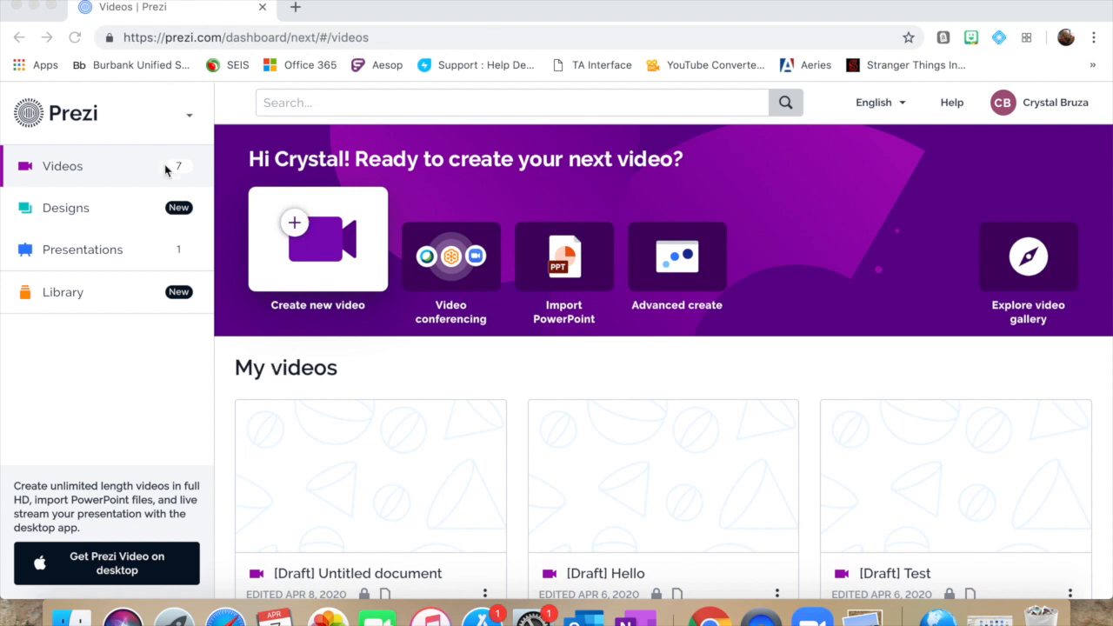
mouse_move(364, 372)
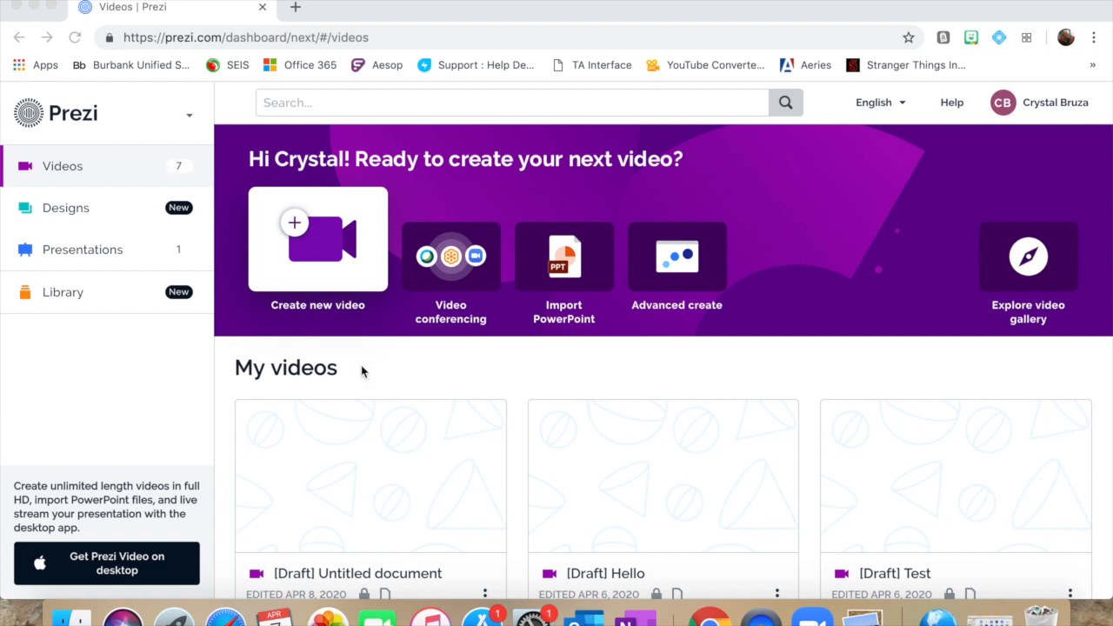
mouse_move(300, 240)
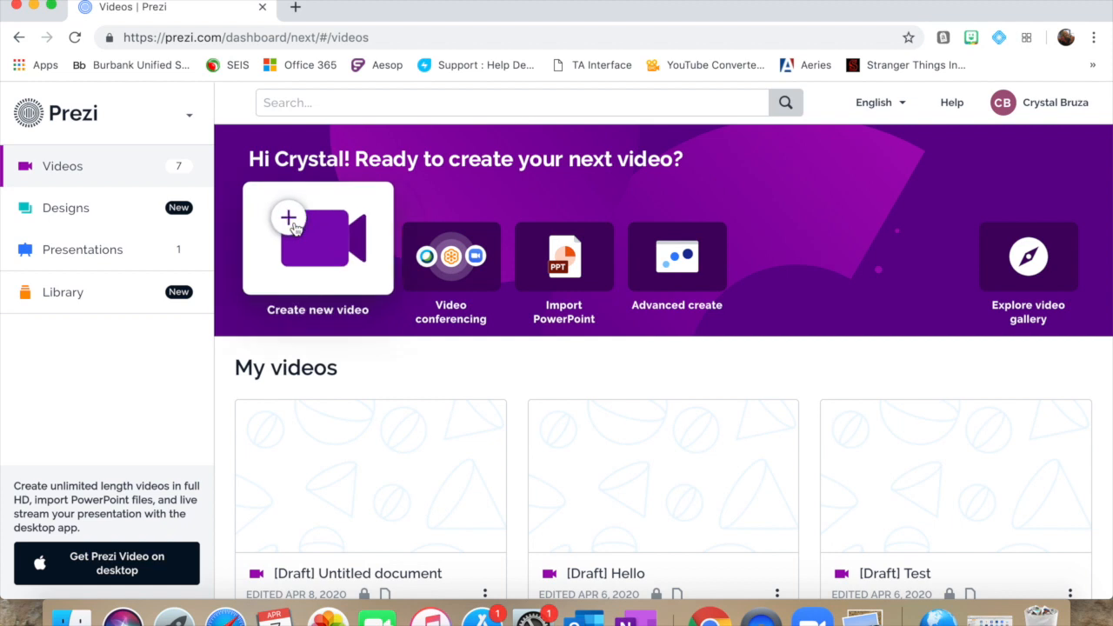
Start a brand-new video from the Prezi videos dashboard
left_click(317, 240)
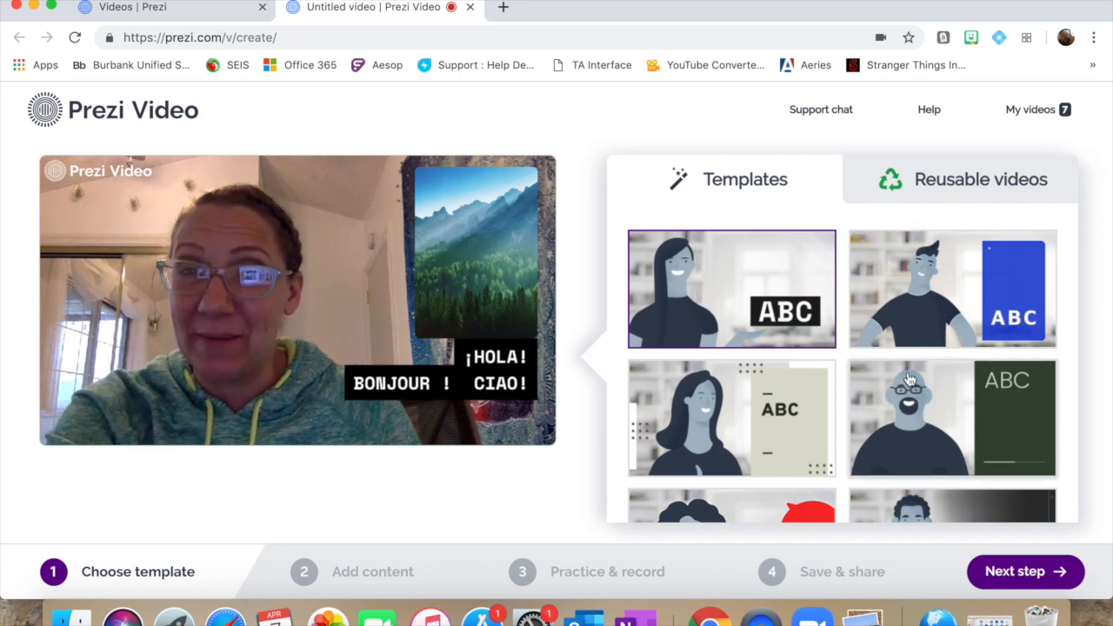
Choose the colourful floating-balls template and preview its frames one after another
scroll("down", 3)
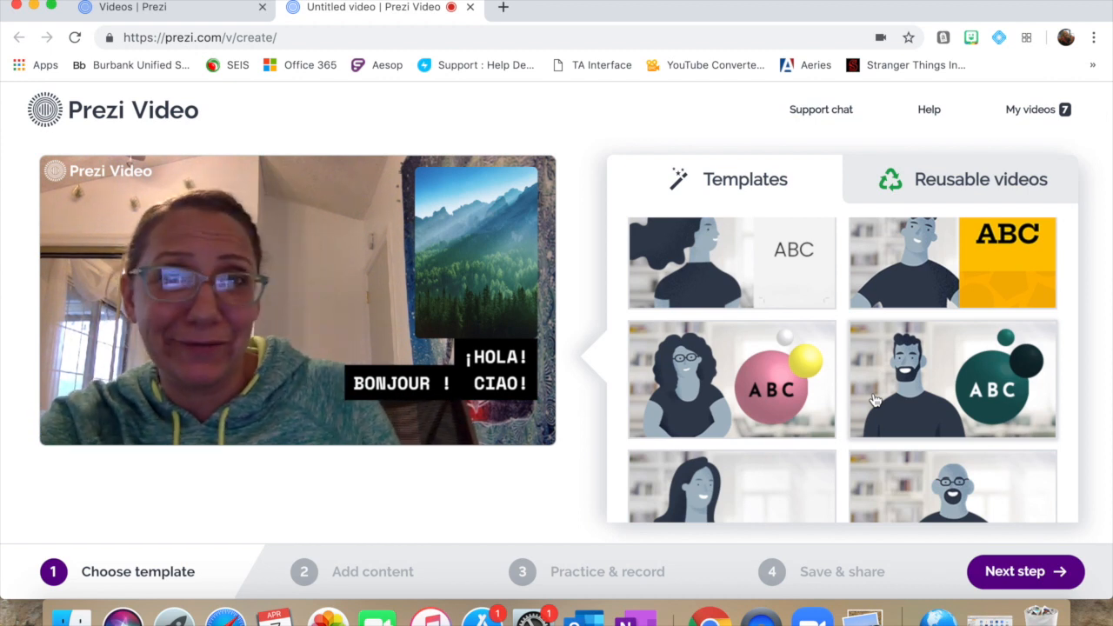
left_click(731, 379)
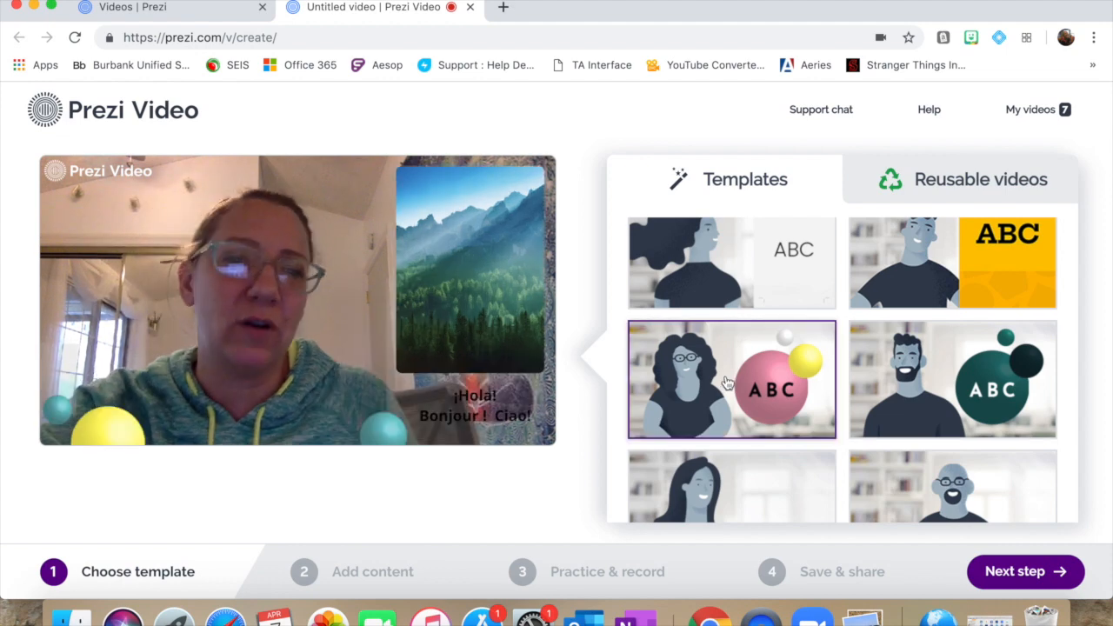
mouse_move(490, 484)
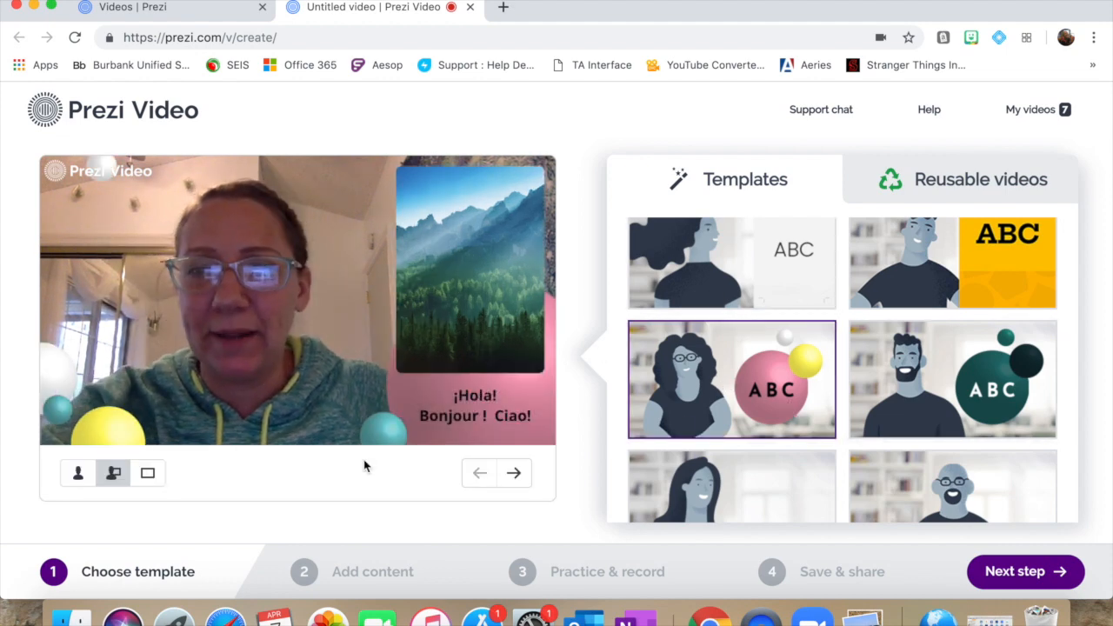
left_click(515, 474)
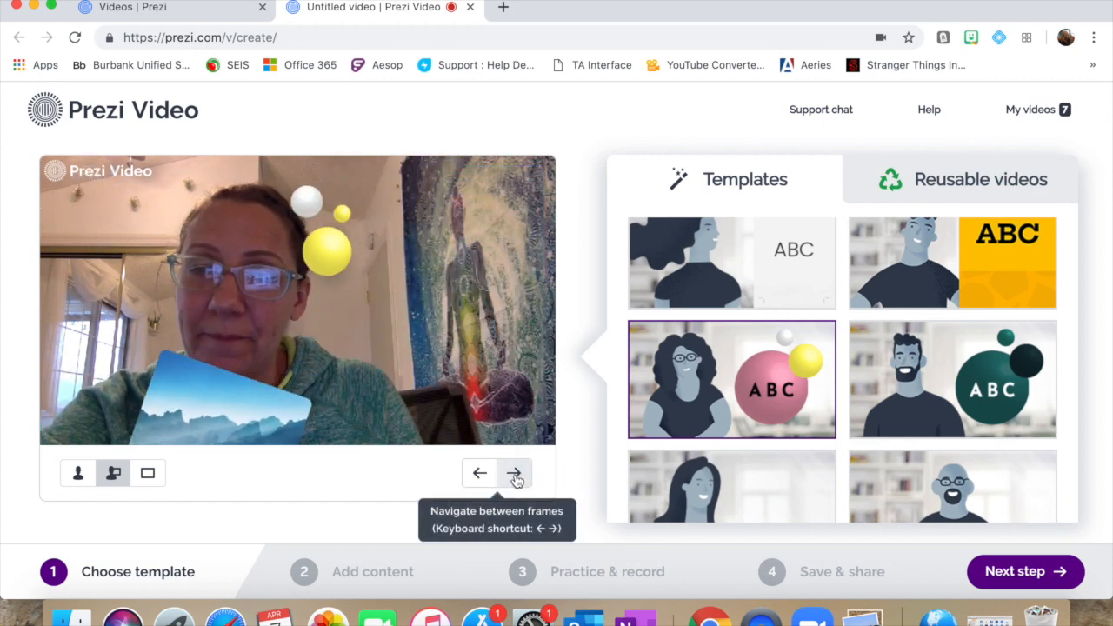
left_click(515, 473)
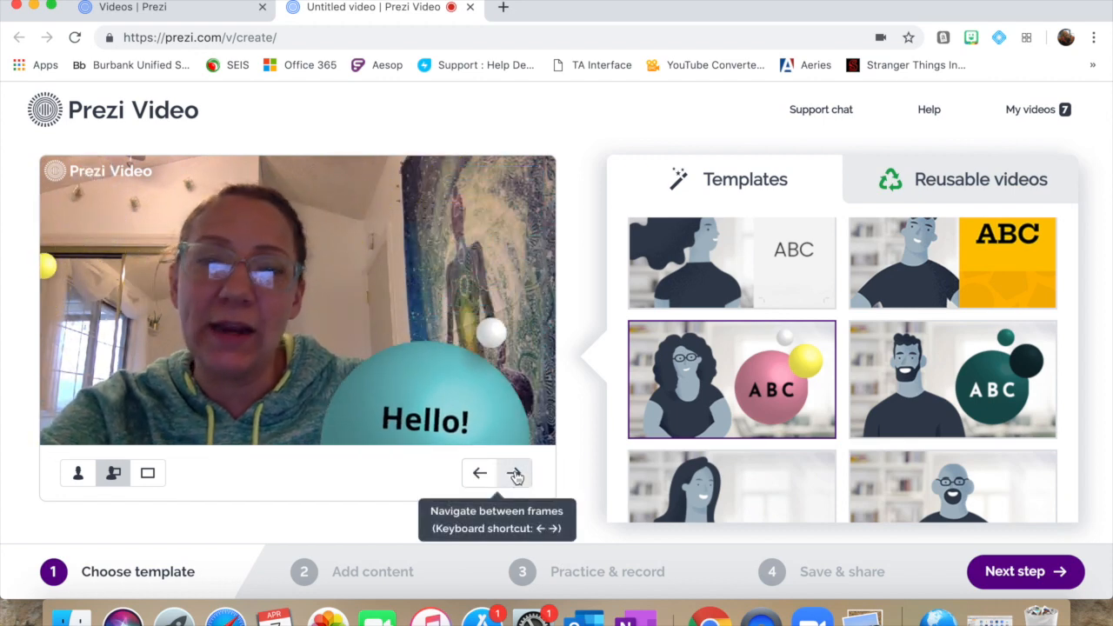
left_click(515, 473)
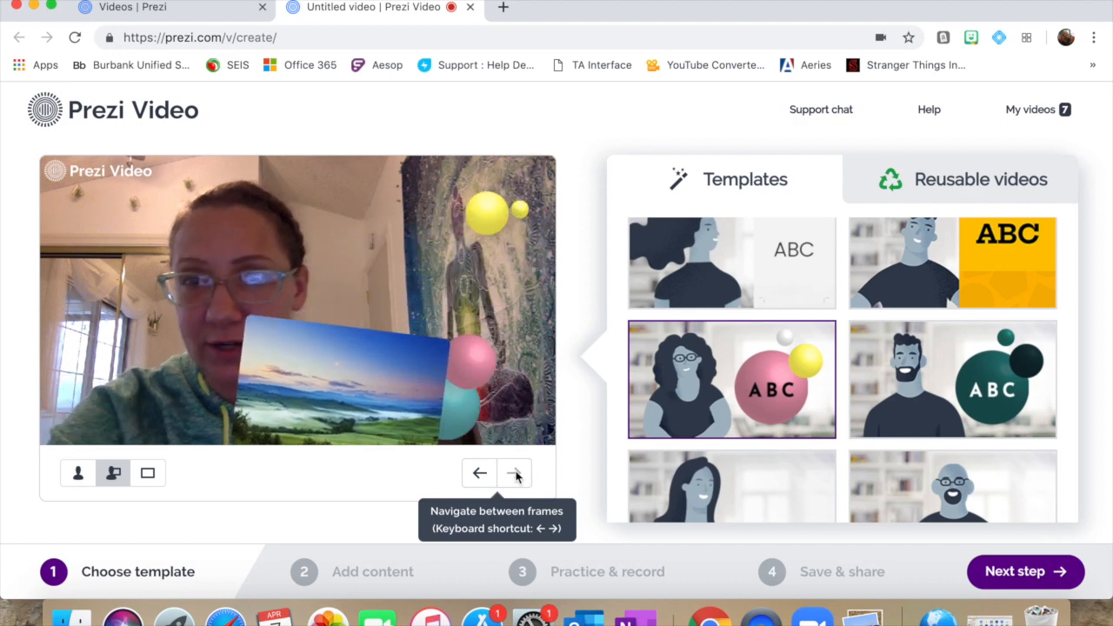
left_click(513, 473)
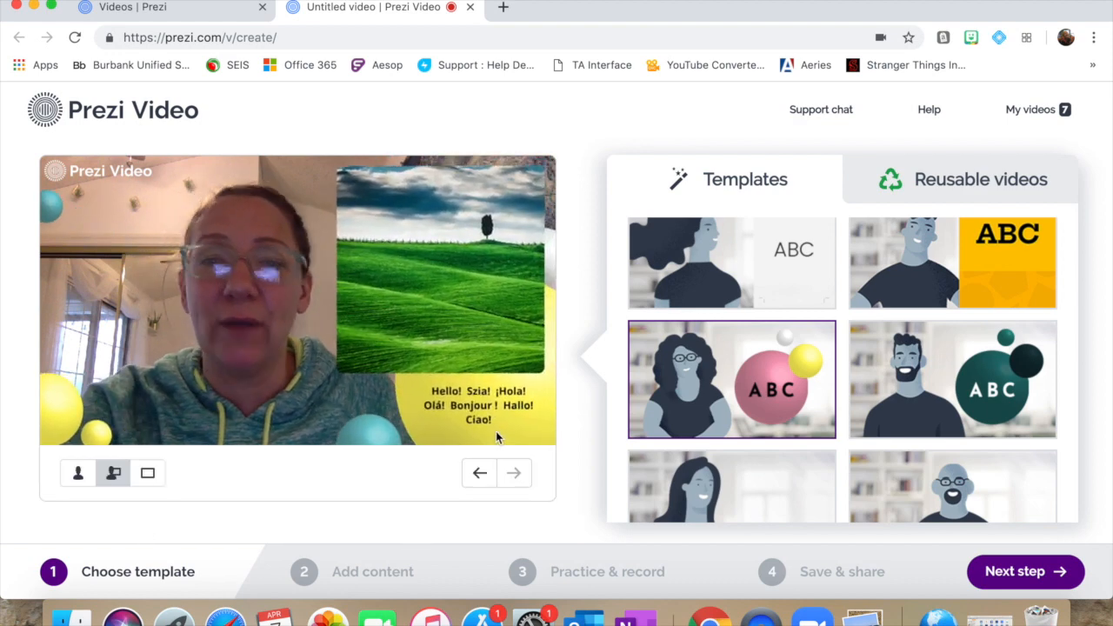
mouse_move(183, 515)
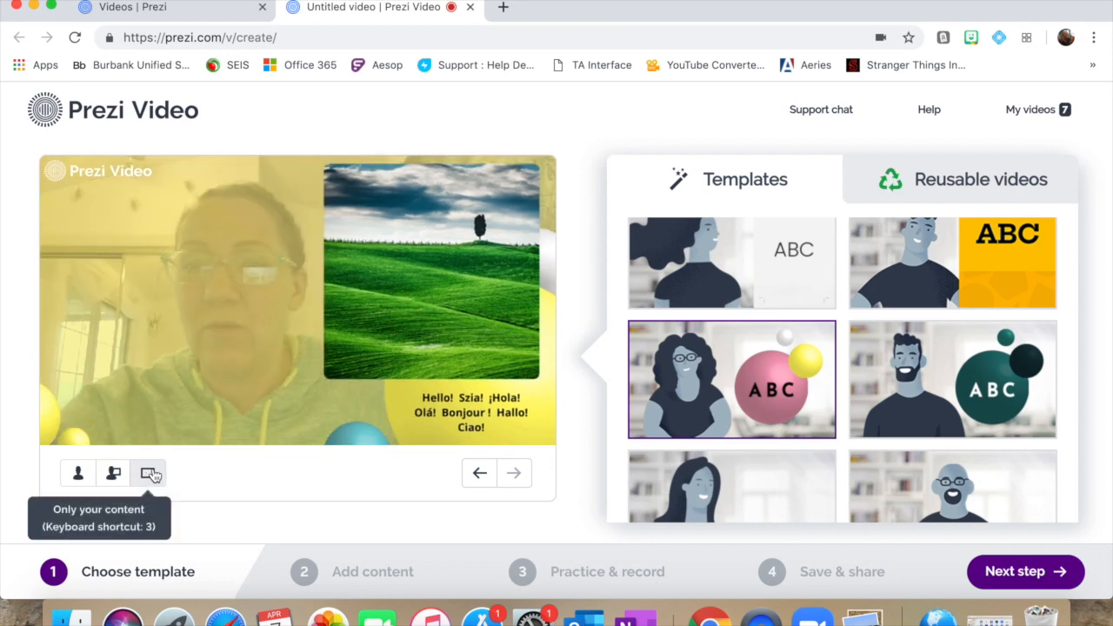
Try the content-only layout, then move on to the add-content step
left_click(149, 473)
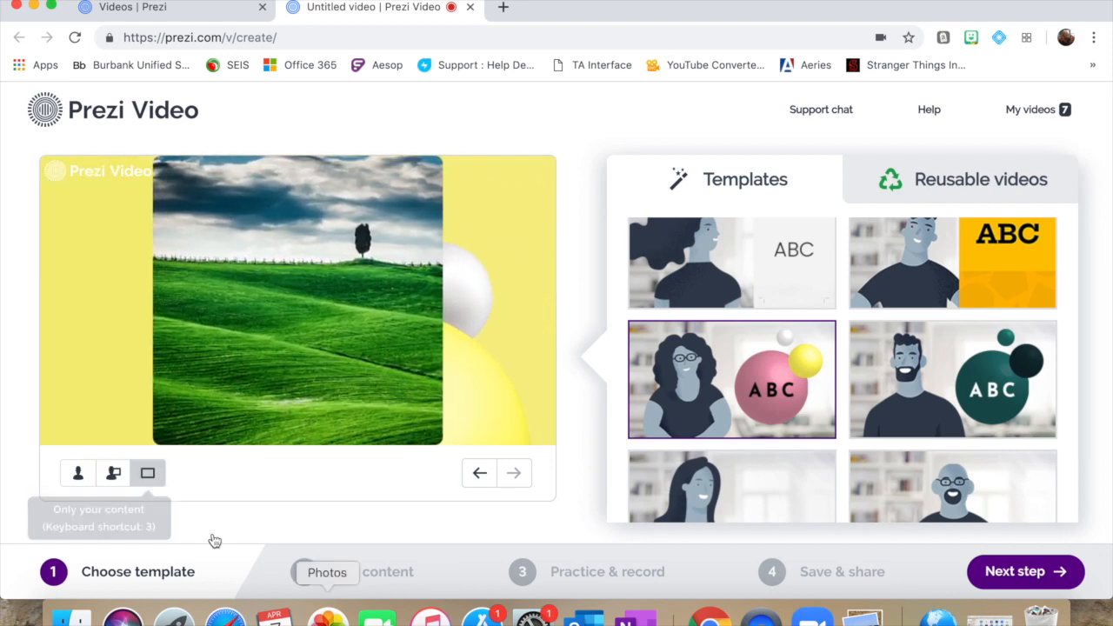
left_click(77, 473)
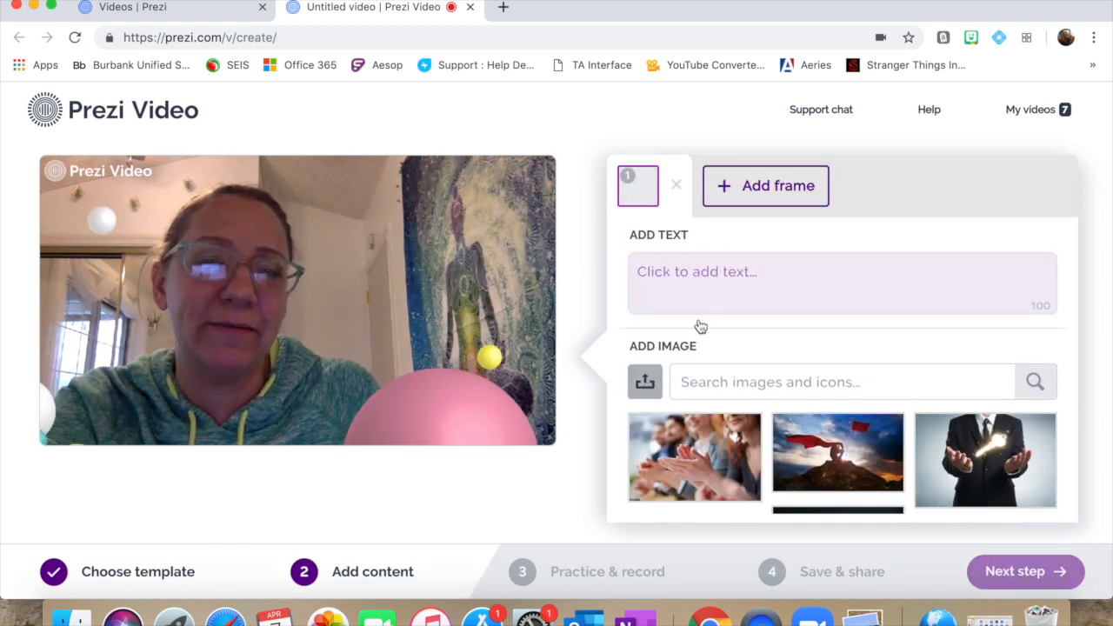
Insert the work from home.png image from Downloads into the first frame
left_click(644, 383)
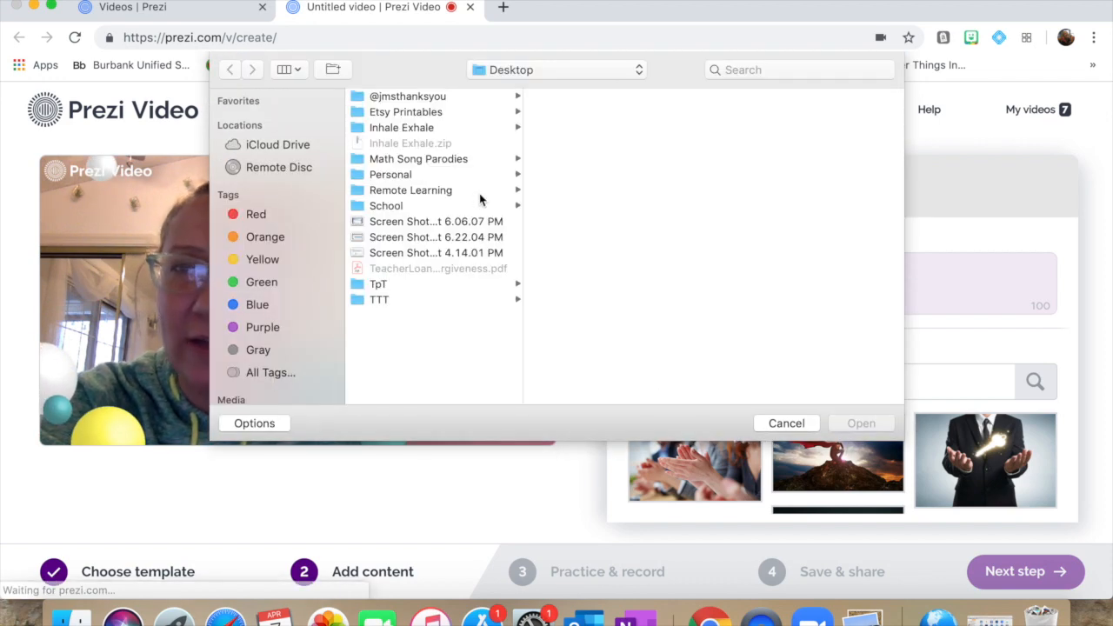
left_click(557, 70)
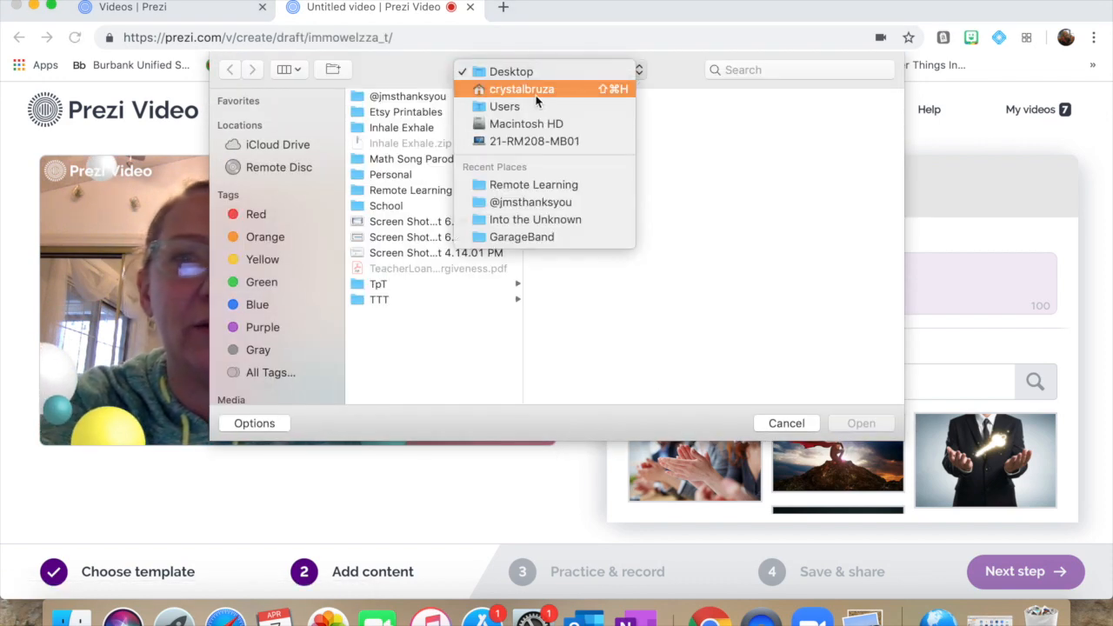
left_click(522, 88)
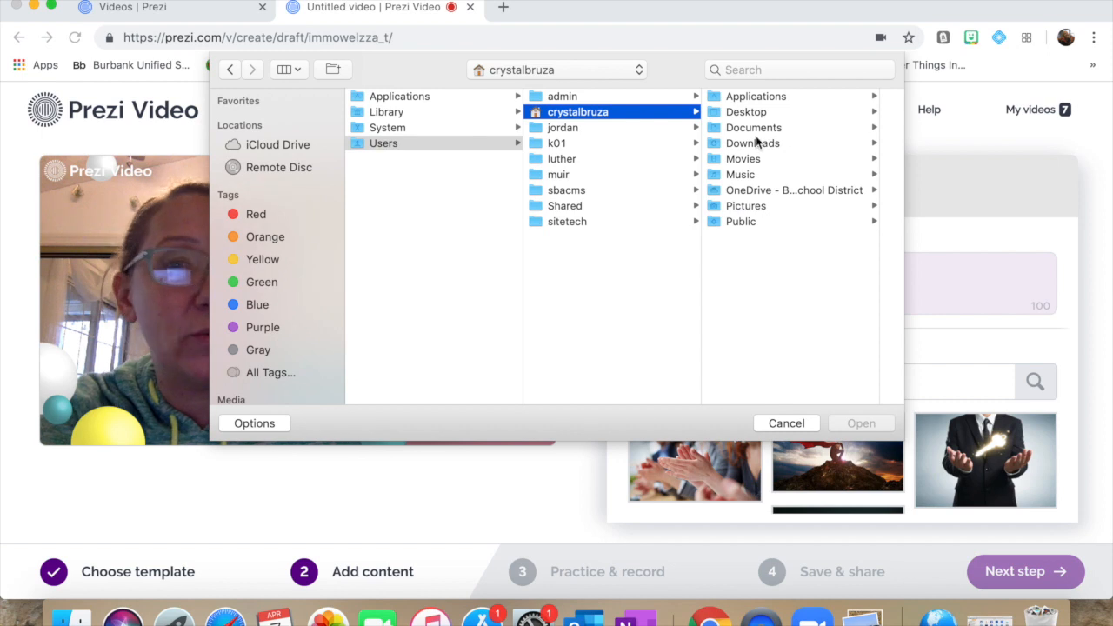
left_click(753, 143)
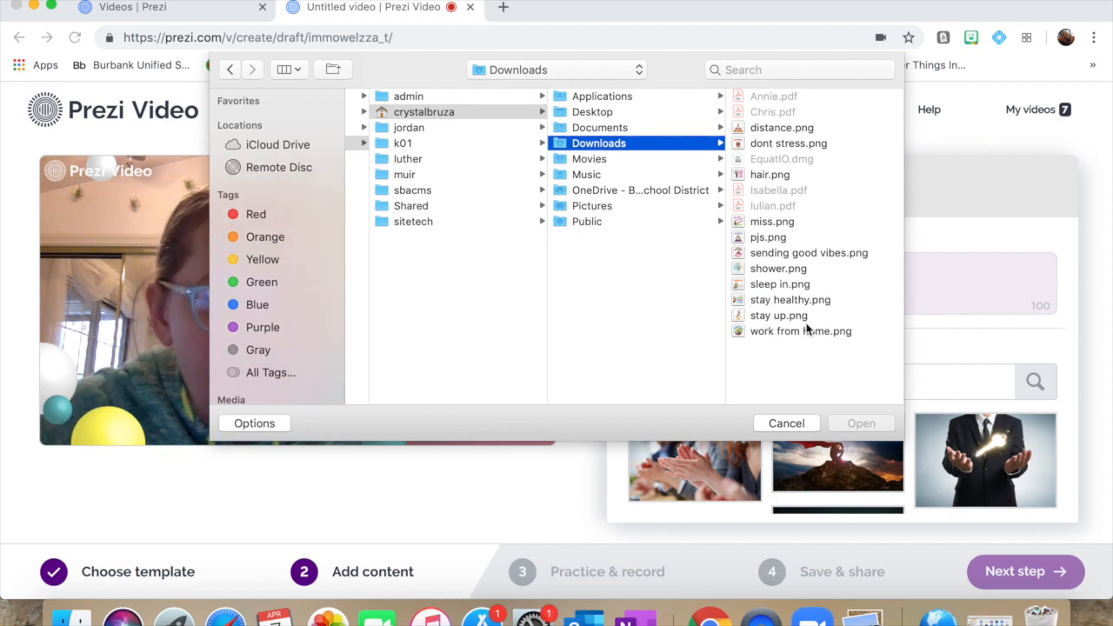
left_click(800, 331)
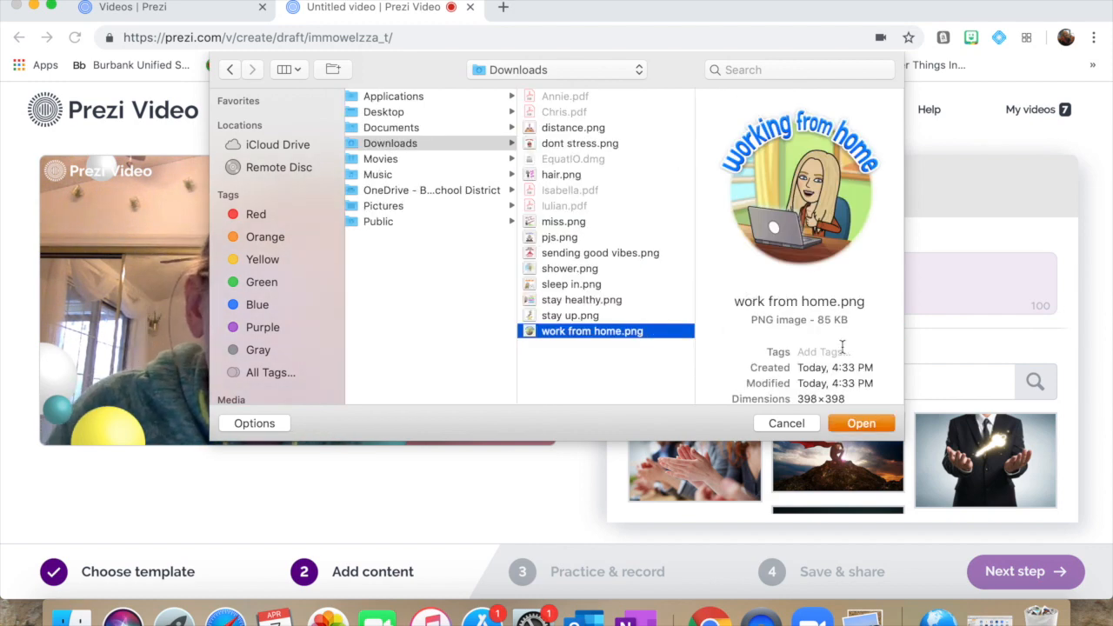
left_click(861, 423)
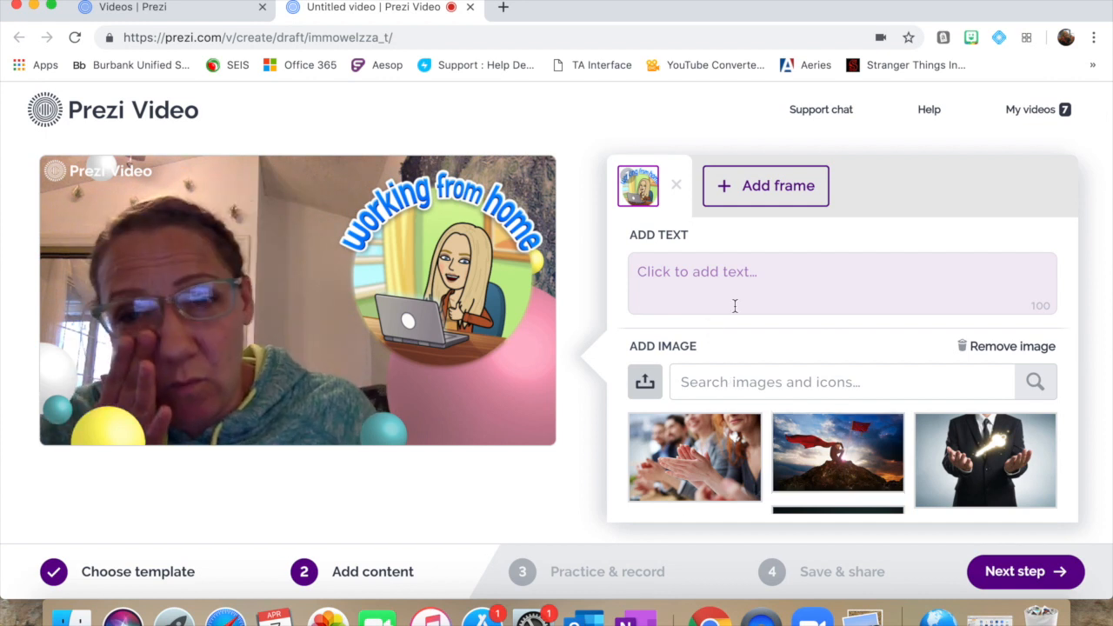
Caption the frame 'Some good things aobu' and add a second frame
left_click(734, 282)
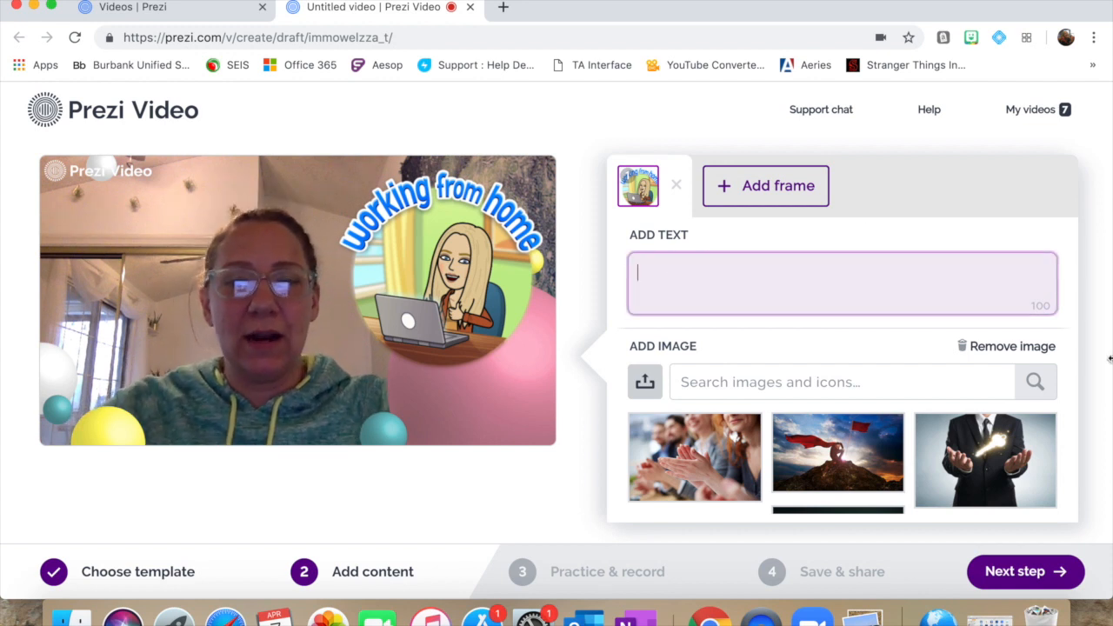
type("Some good")
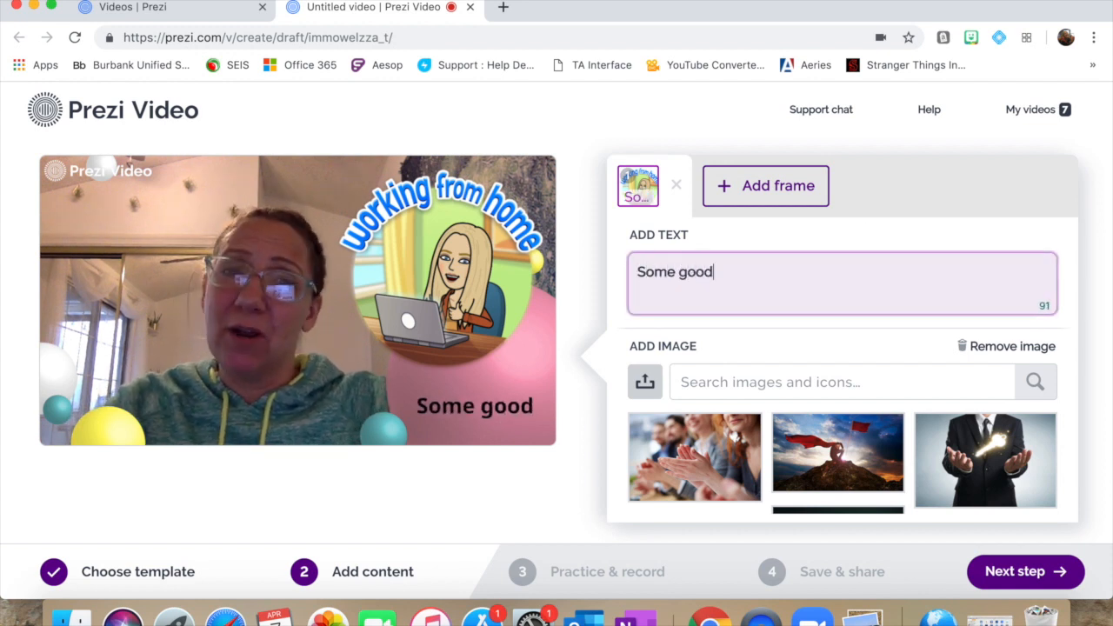
type("things aobu")
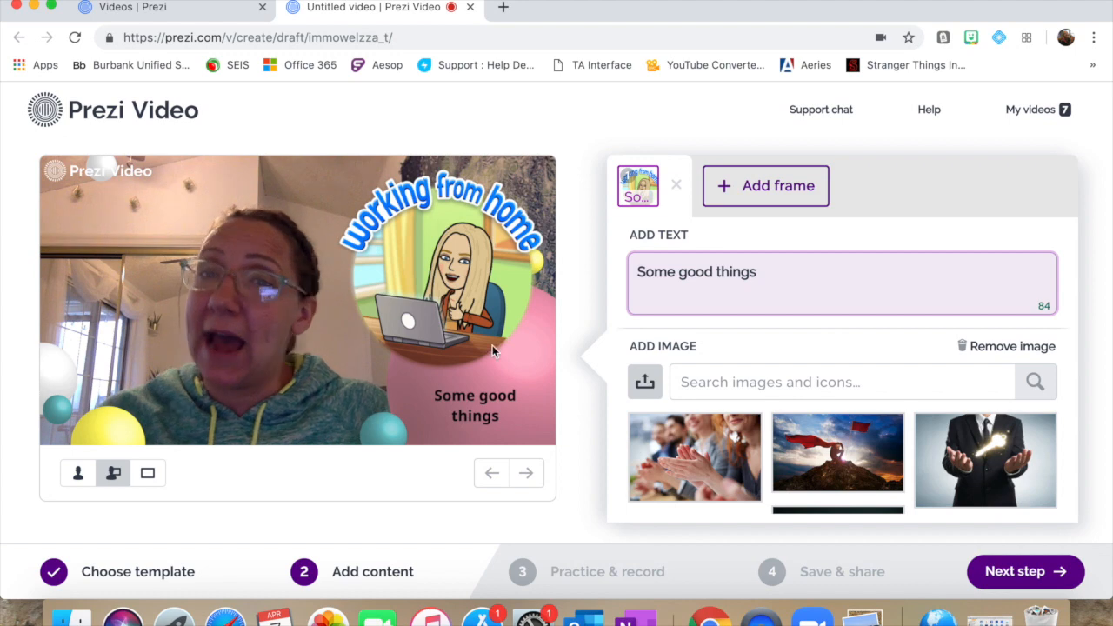
left_click(766, 184)
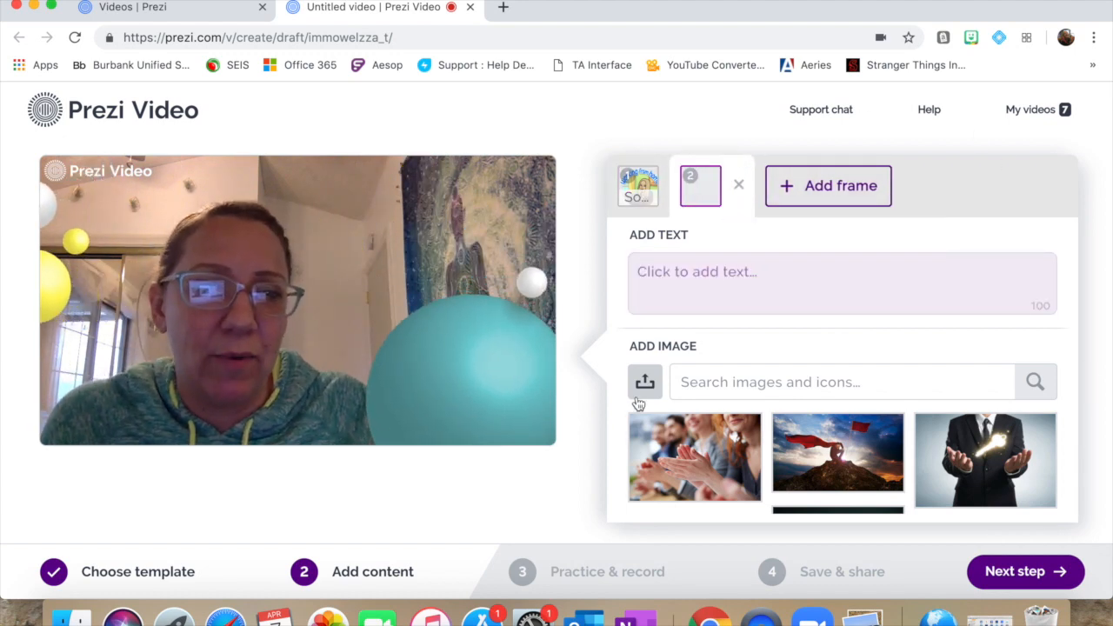
Insert the wake-up Bitmoji from Downloads and caption it 'Don't have to brush your hair'
left_click(645, 381)
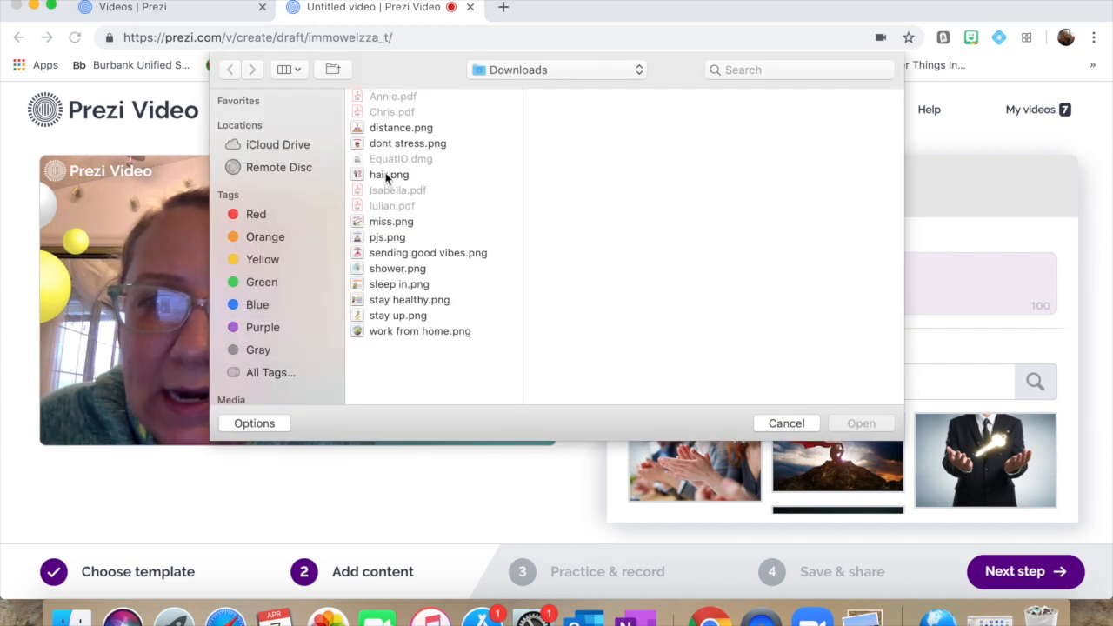
left_click(390, 174)
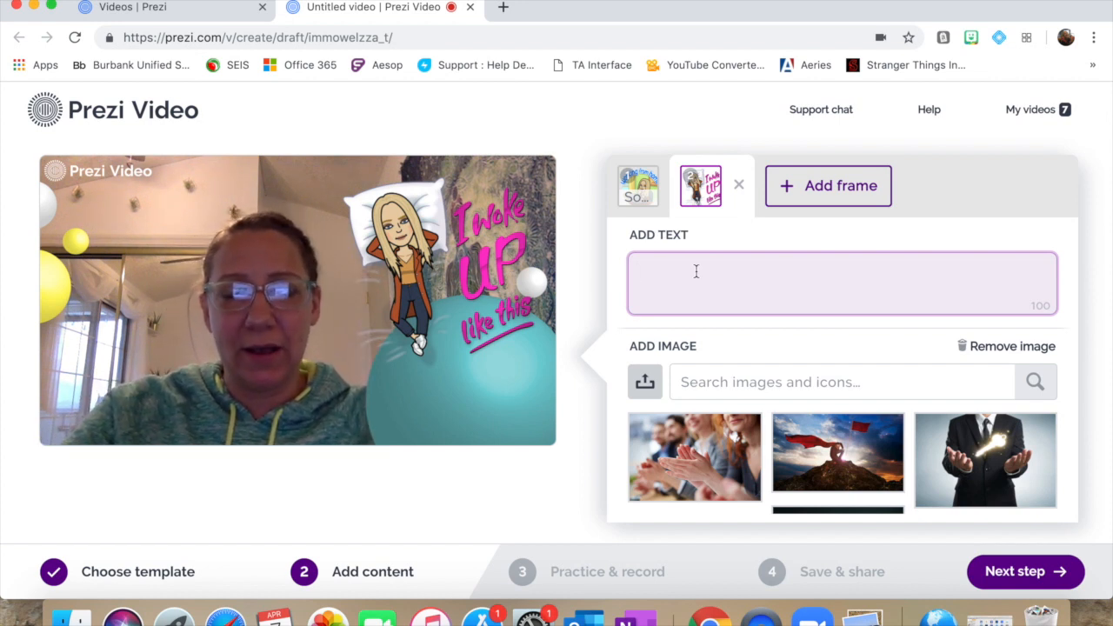
type("Don't have to b")
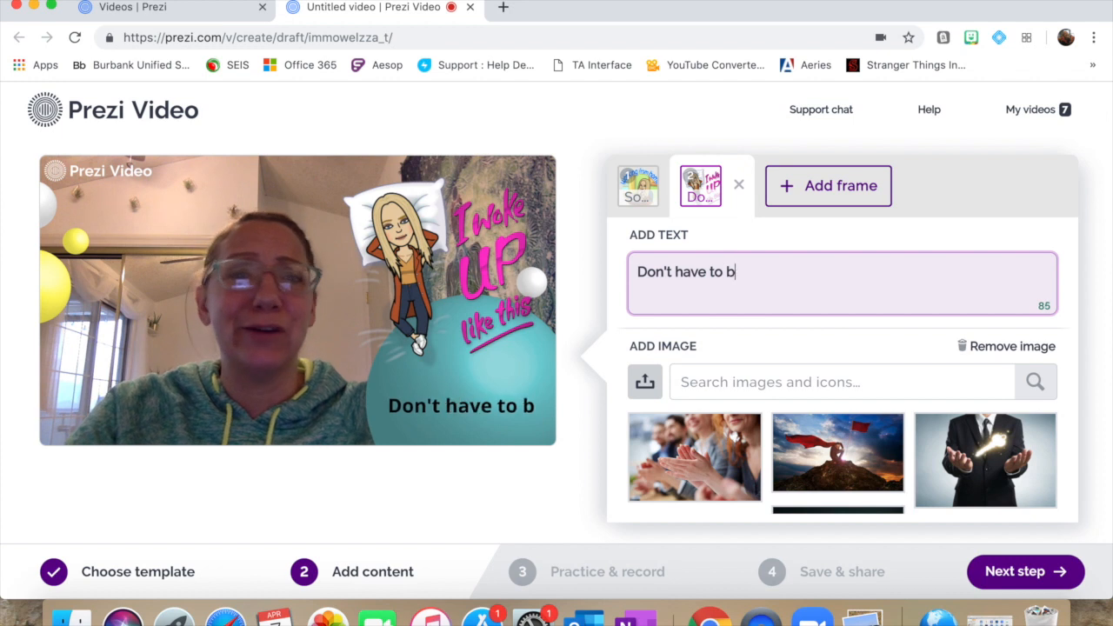
type("rush your")
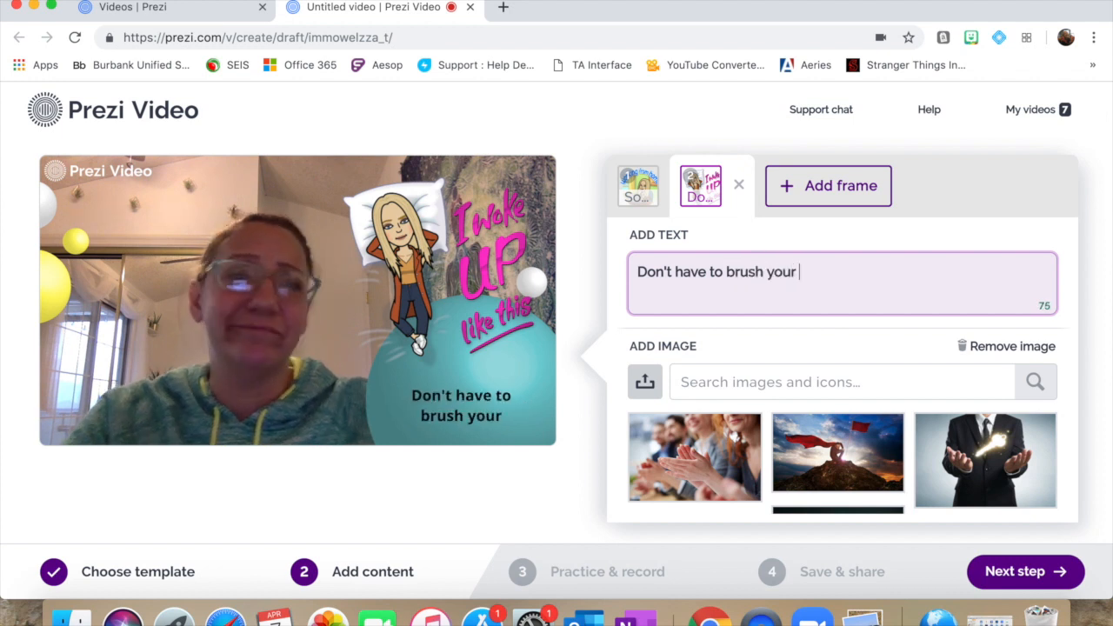
type("hair")
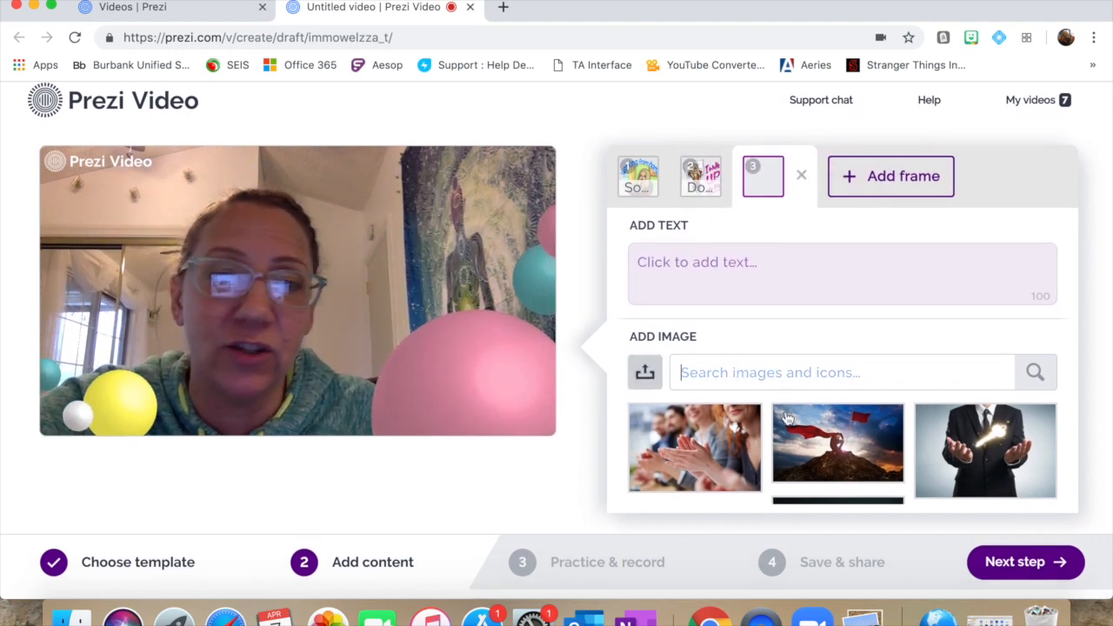
Insert the pajamas Bitmoji into the third frame and caption it 'Can wear Ps'
scroll("down", 3)
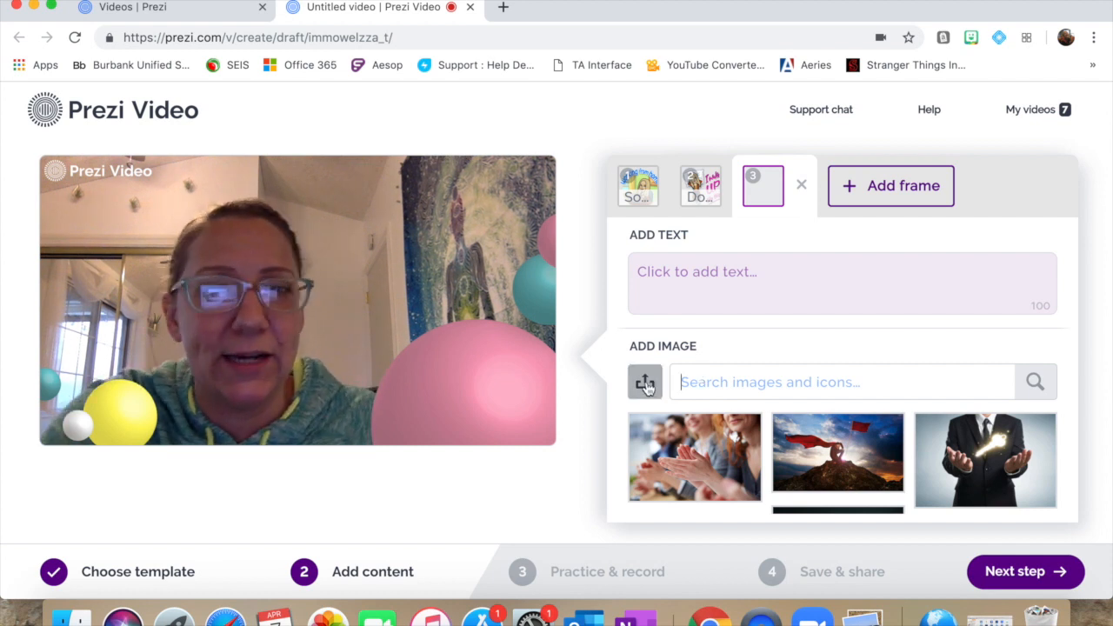
left_click(644, 383)
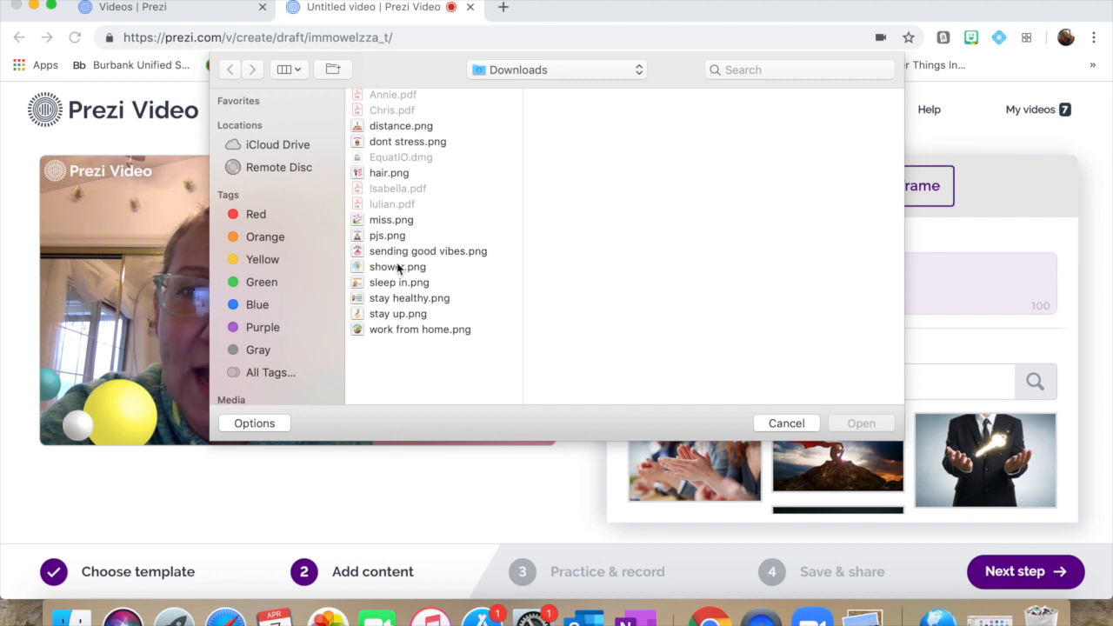
left_click(386, 236)
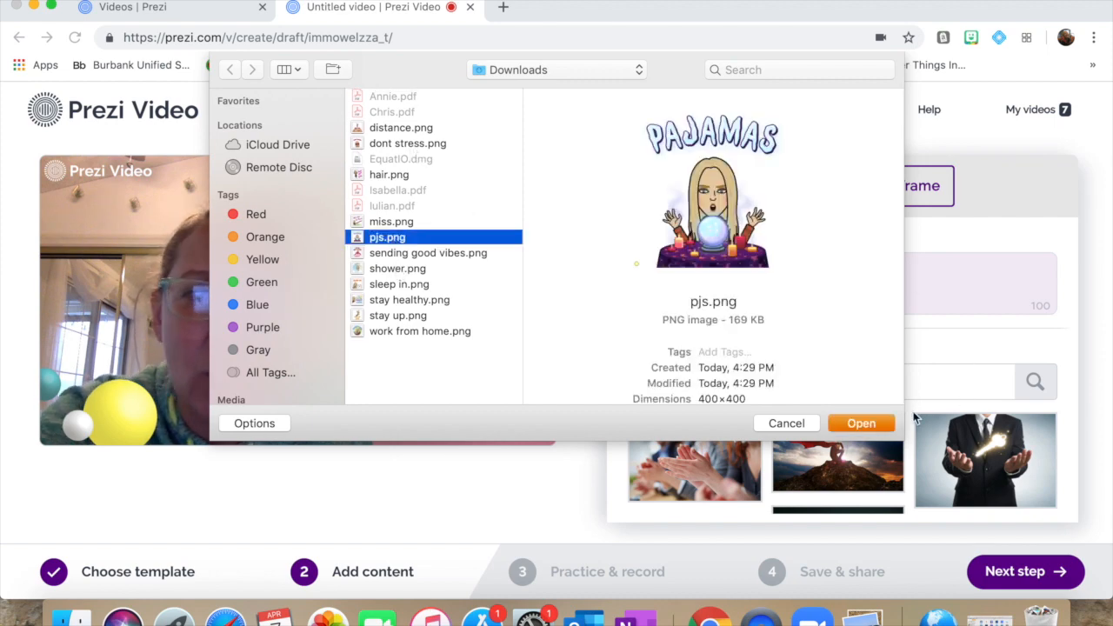
left_click(861, 422)
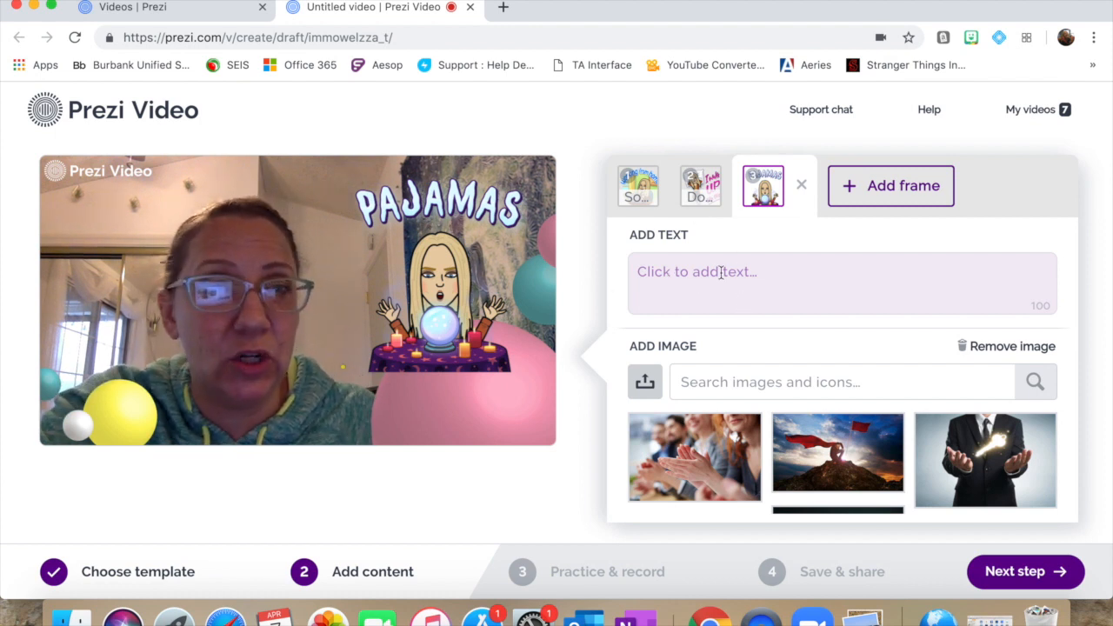
type("Can wear Ps")
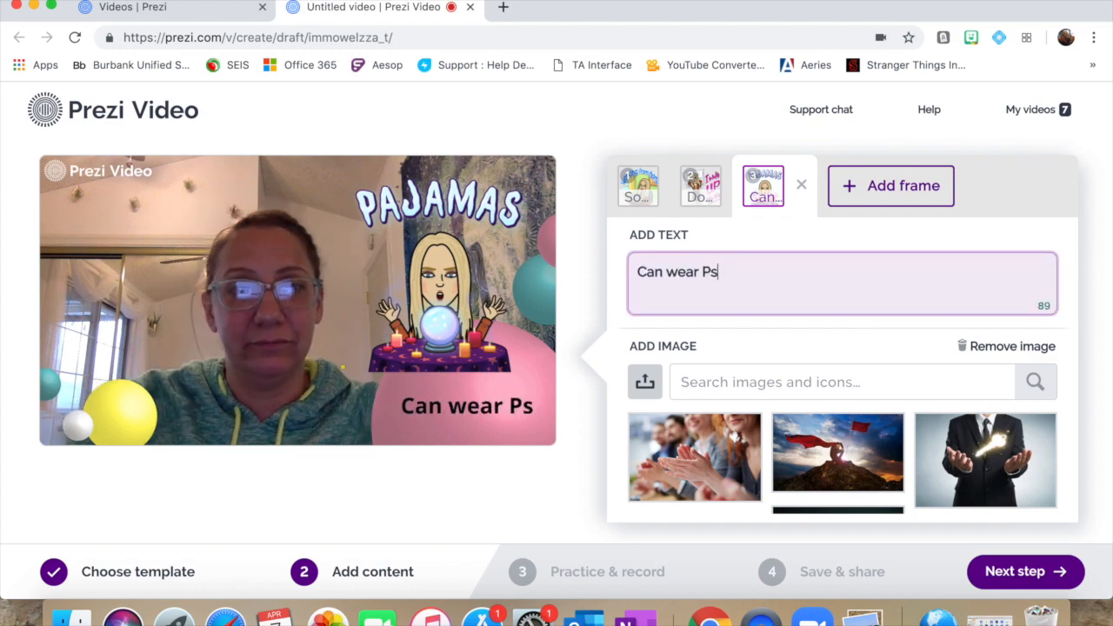
Add further frames and upload Bitmoji images into them
left_click(890, 184)
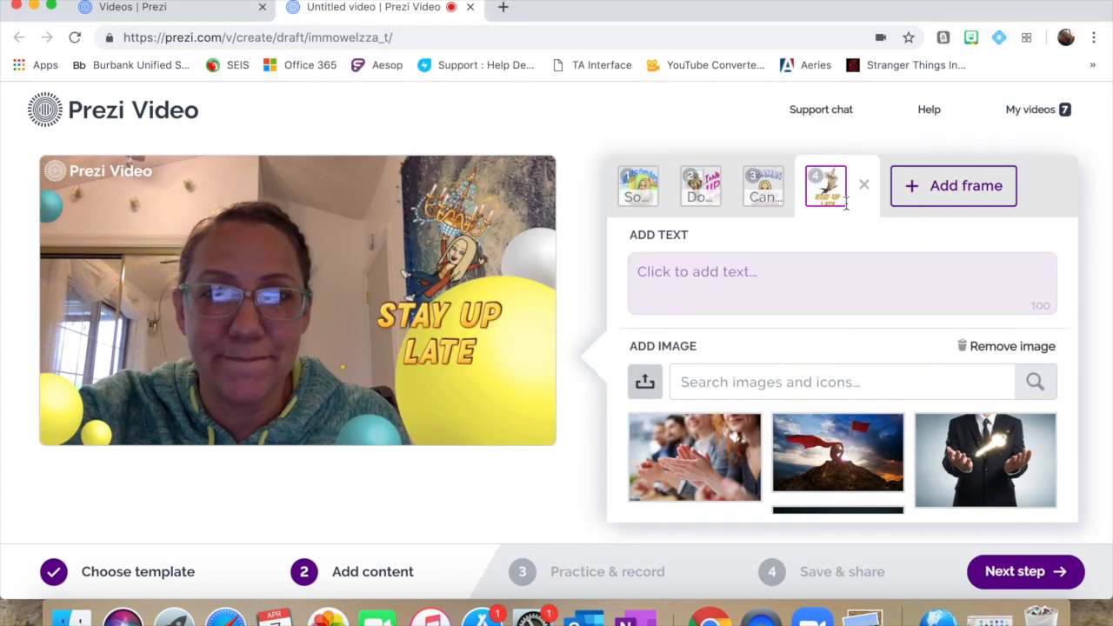
left_click(644, 383)
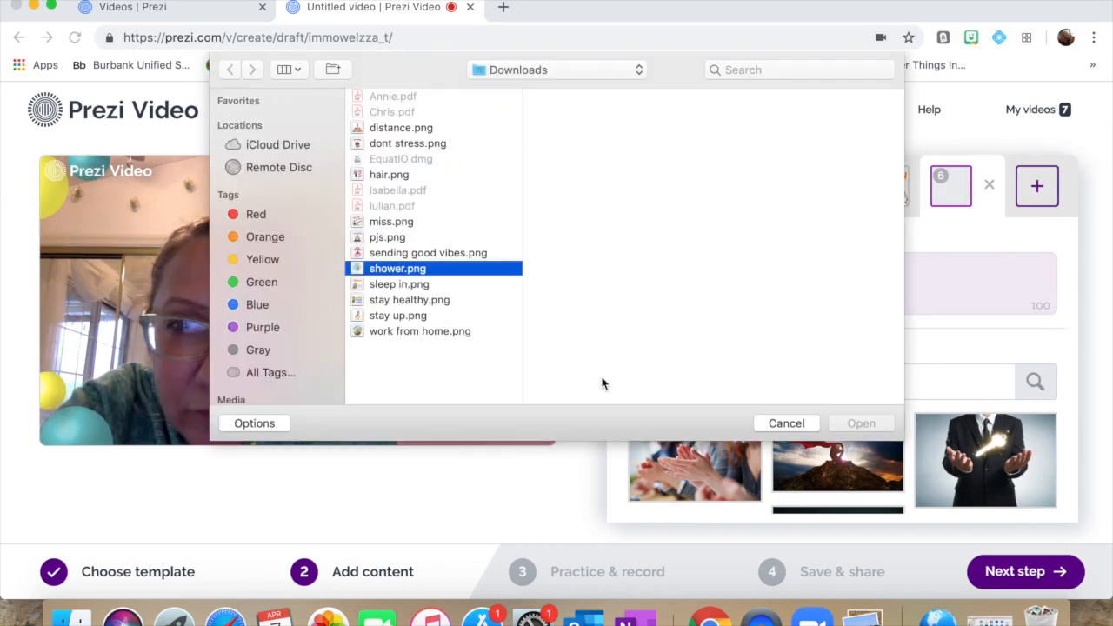
left_click(861, 423)
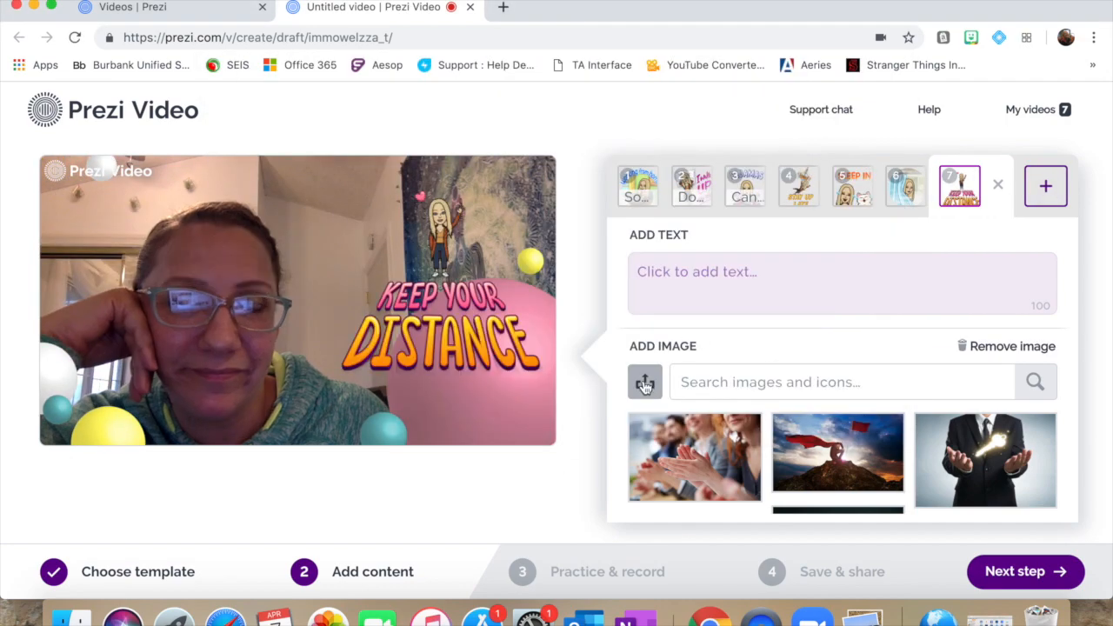
left_click(644, 383)
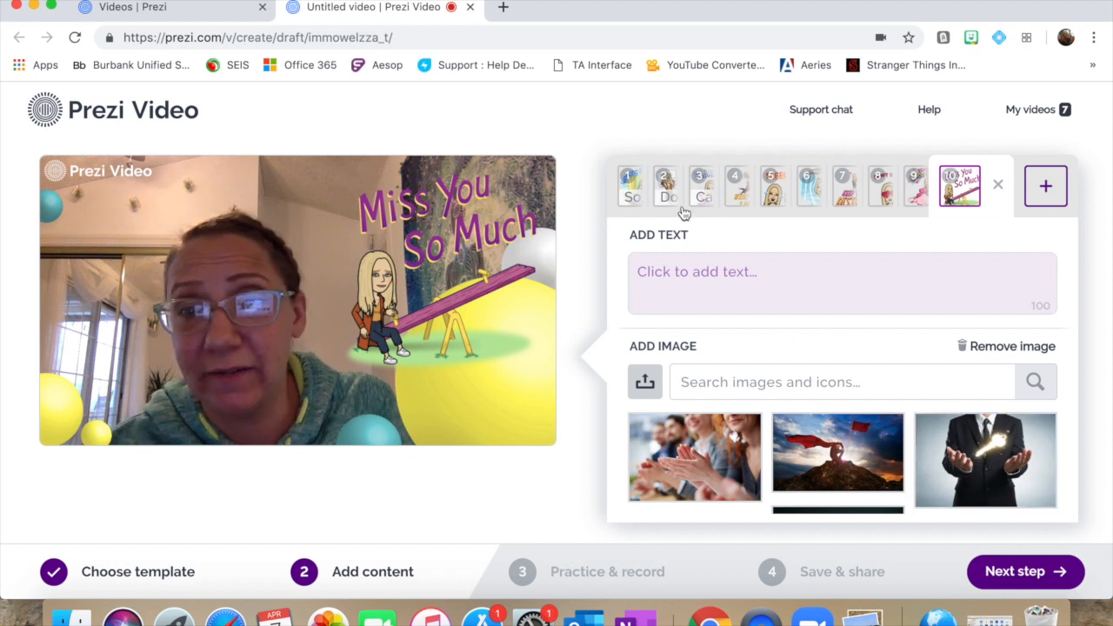
mouse_move(640, 205)
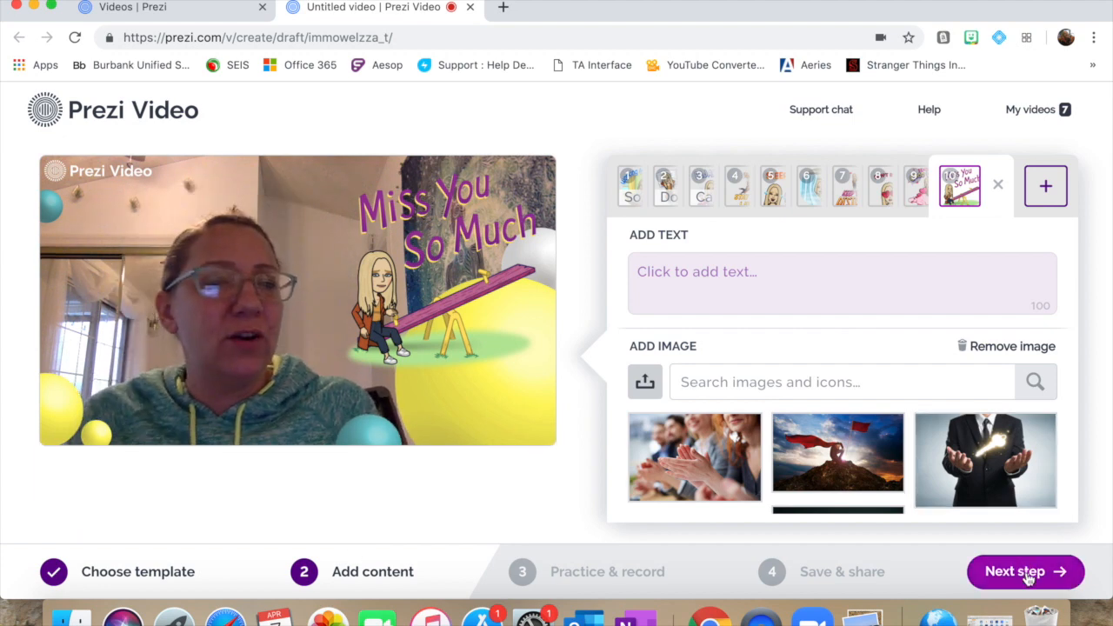
Move on from the content frames to the practice-and-record step
left_click(1025, 571)
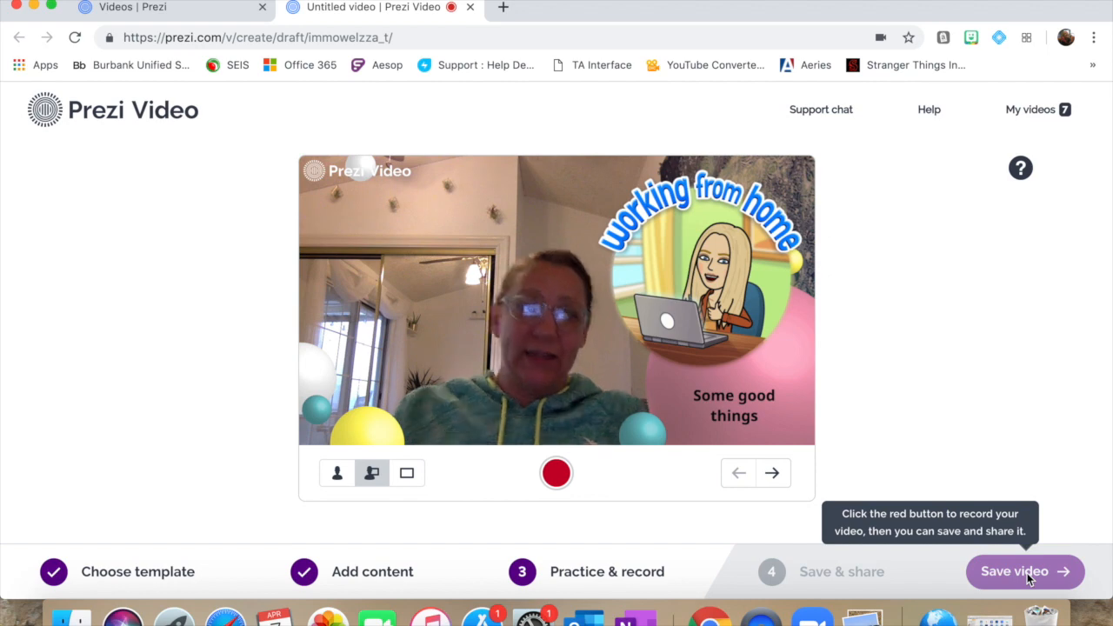
Try the content-only and presenter-only layouts, then return to presenter beside content
left_click(407, 473)
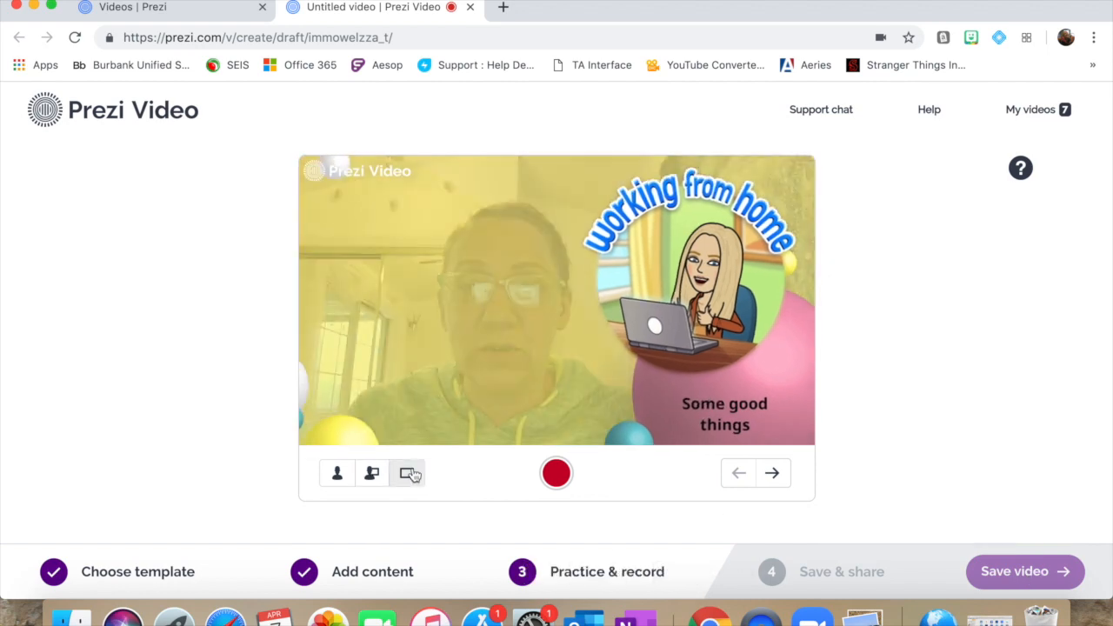
left_click(337, 473)
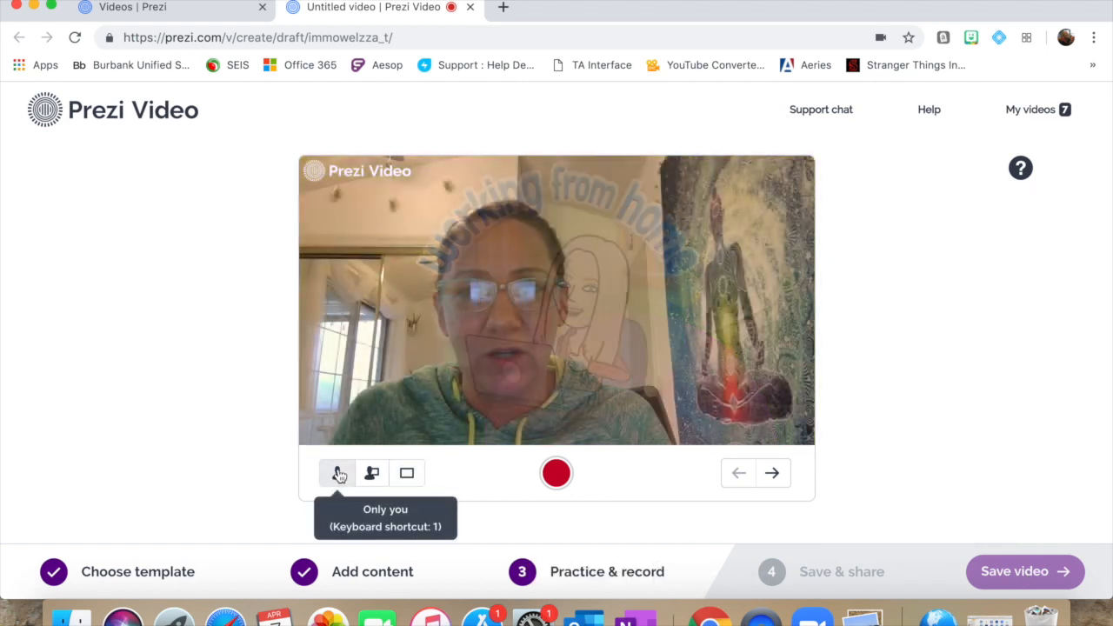
left_click(372, 473)
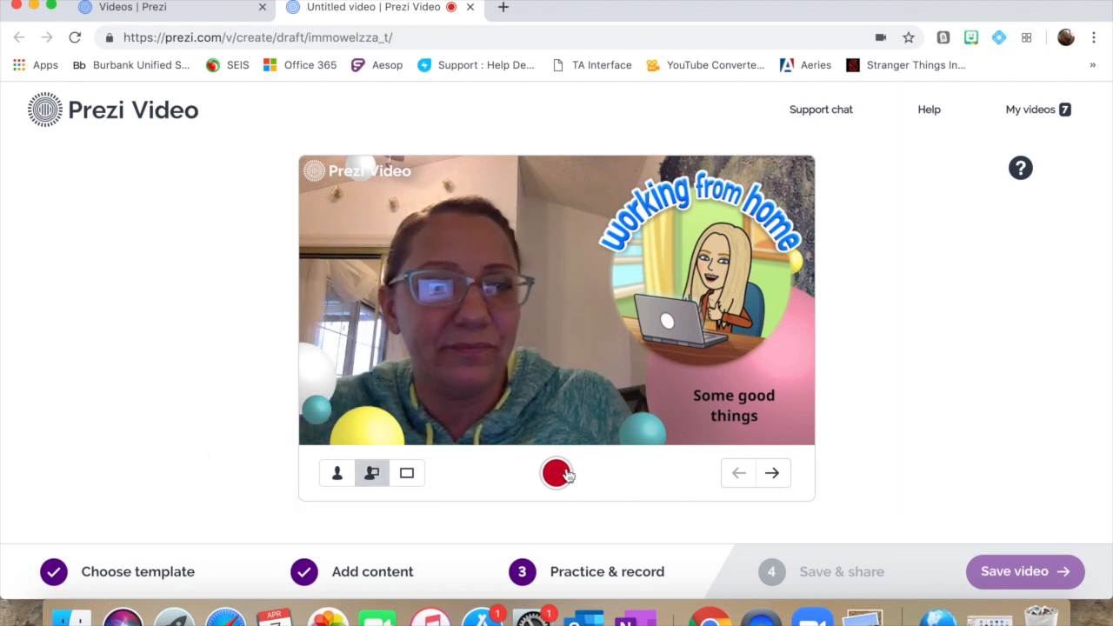
Start recording the video with the red record button
left_click(557, 473)
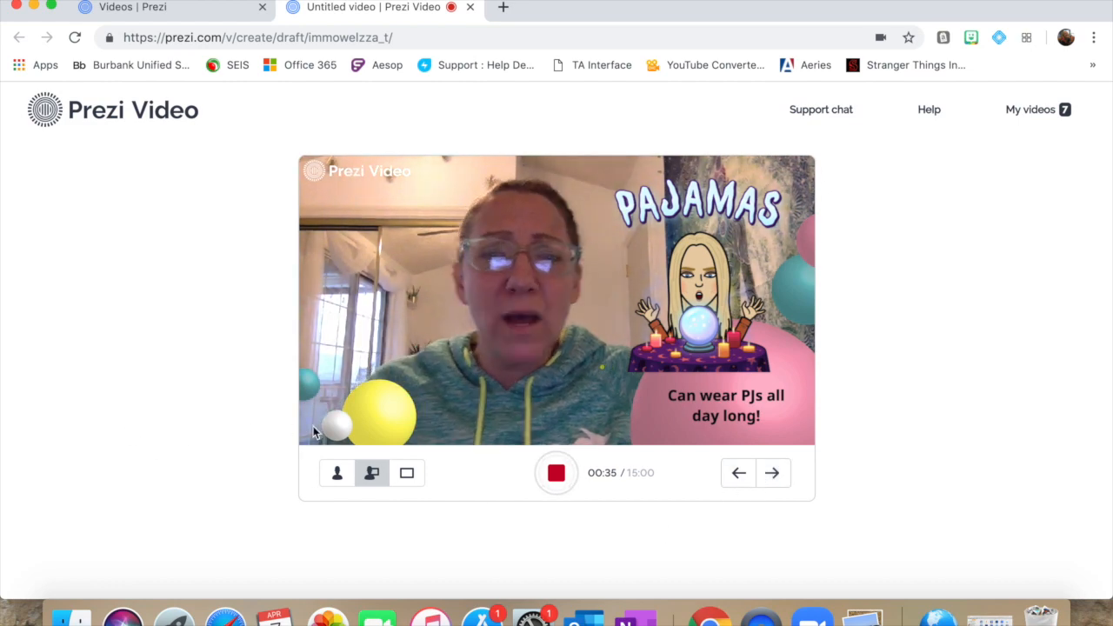
While recording, toggle layouts on the pajamas and stay-up-late frames and end presenter-only
left_click(407, 474)
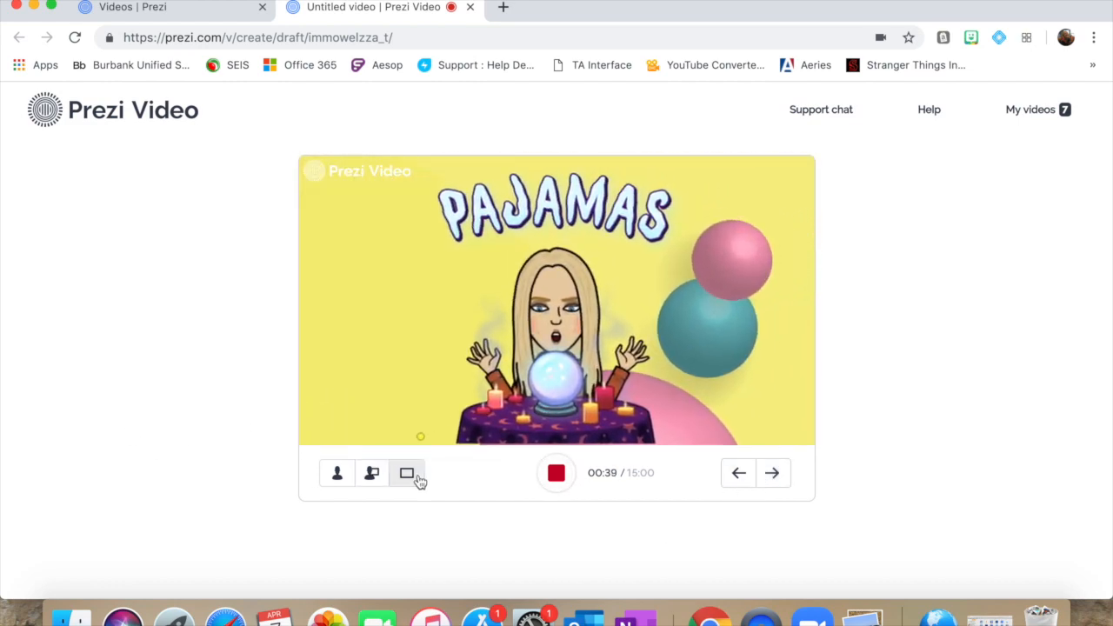
left_click(373, 473)
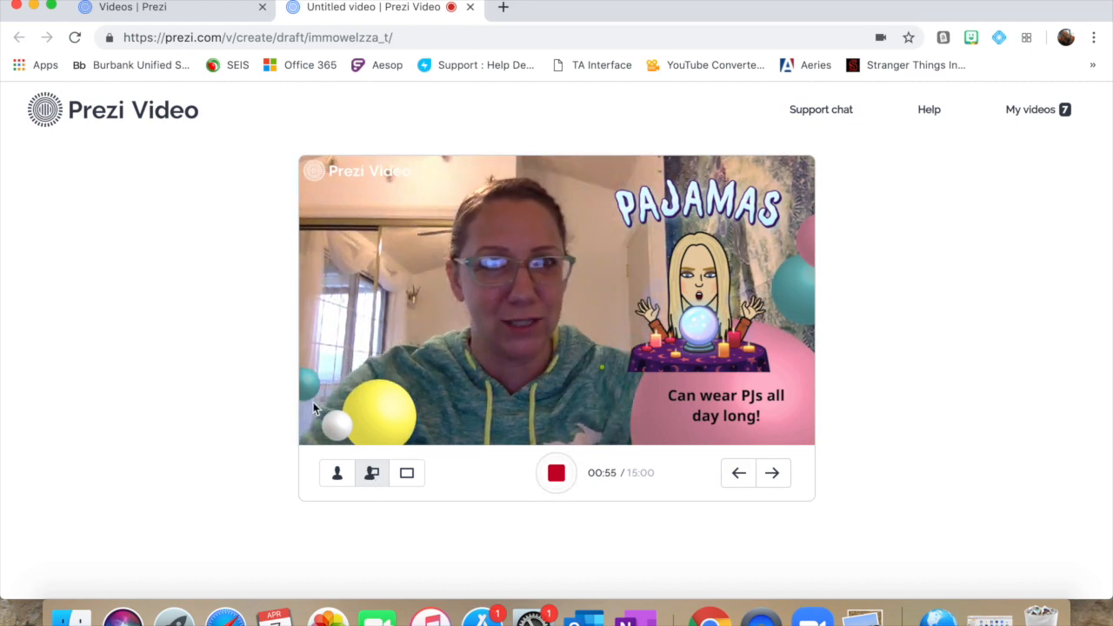
left_click(772, 473)
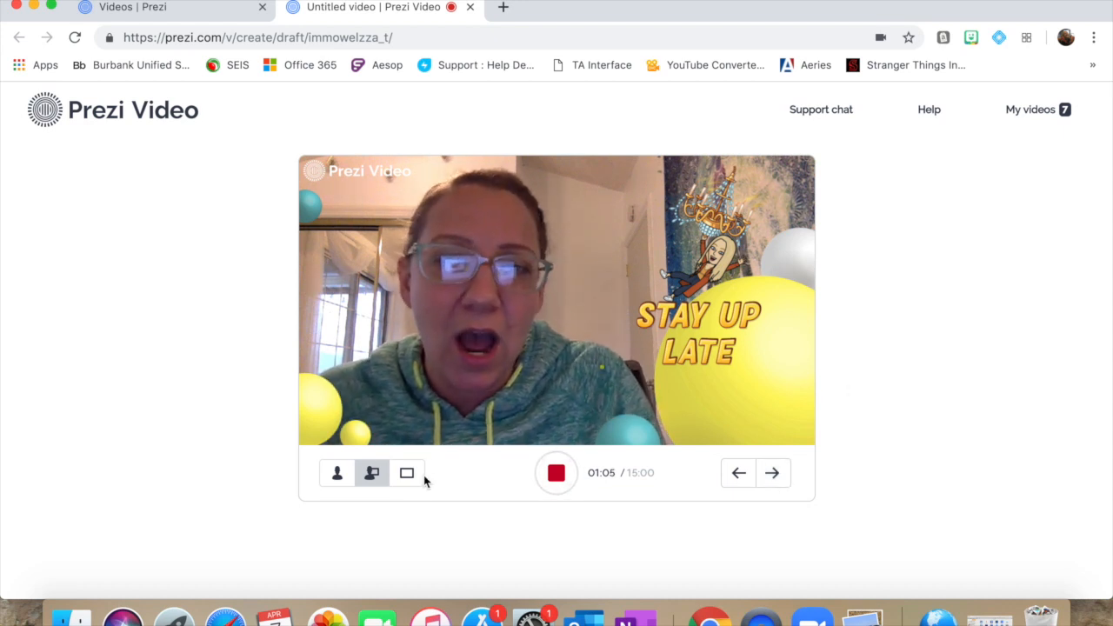
left_click(407, 473)
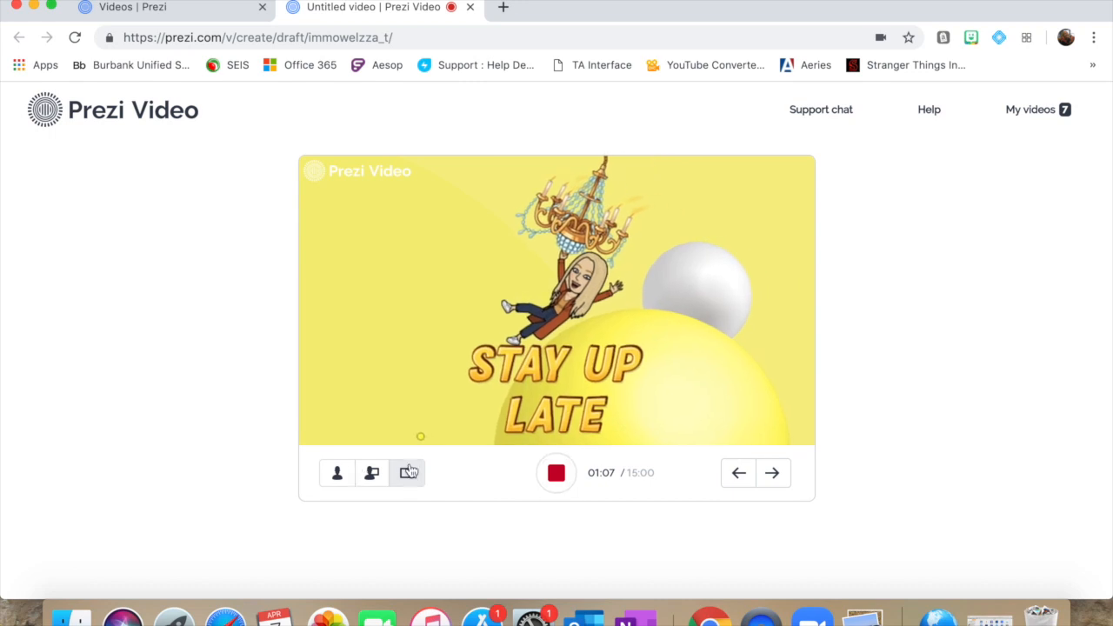
left_click(772, 474)
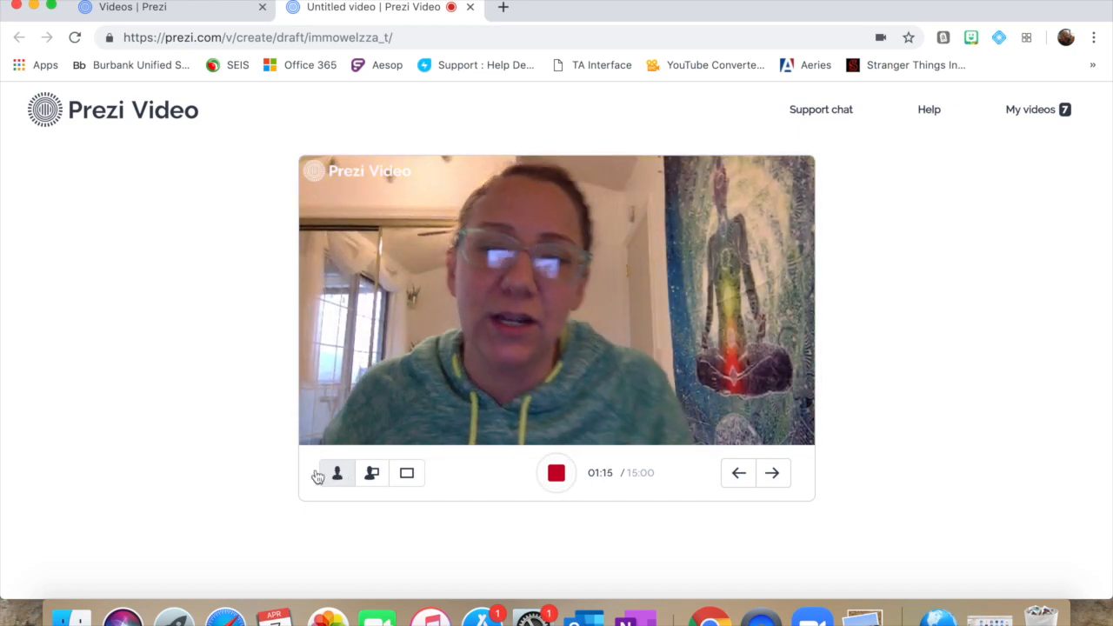
Advance the recording to the keep-your-distance frame and show it content-only
left_click(372, 473)
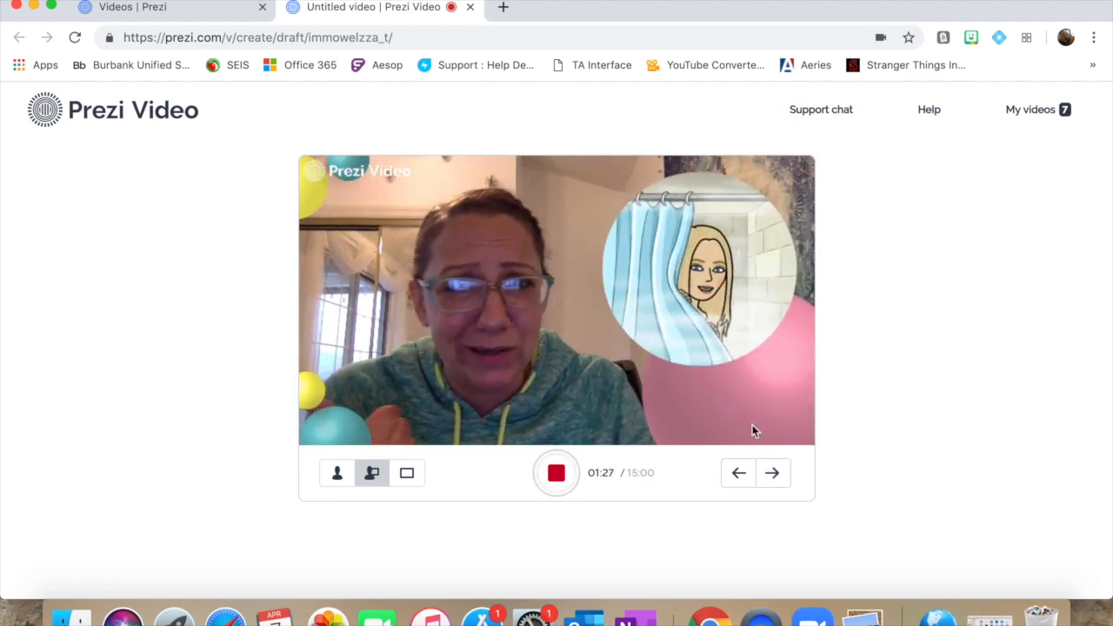
mouse_move(491, 480)
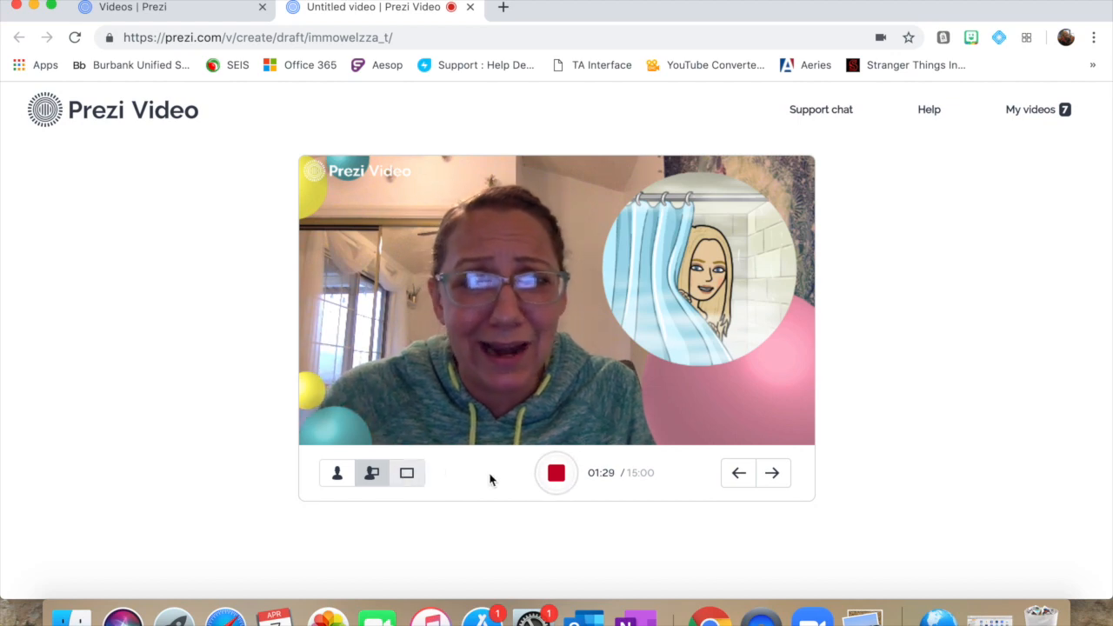
left_click(772, 473)
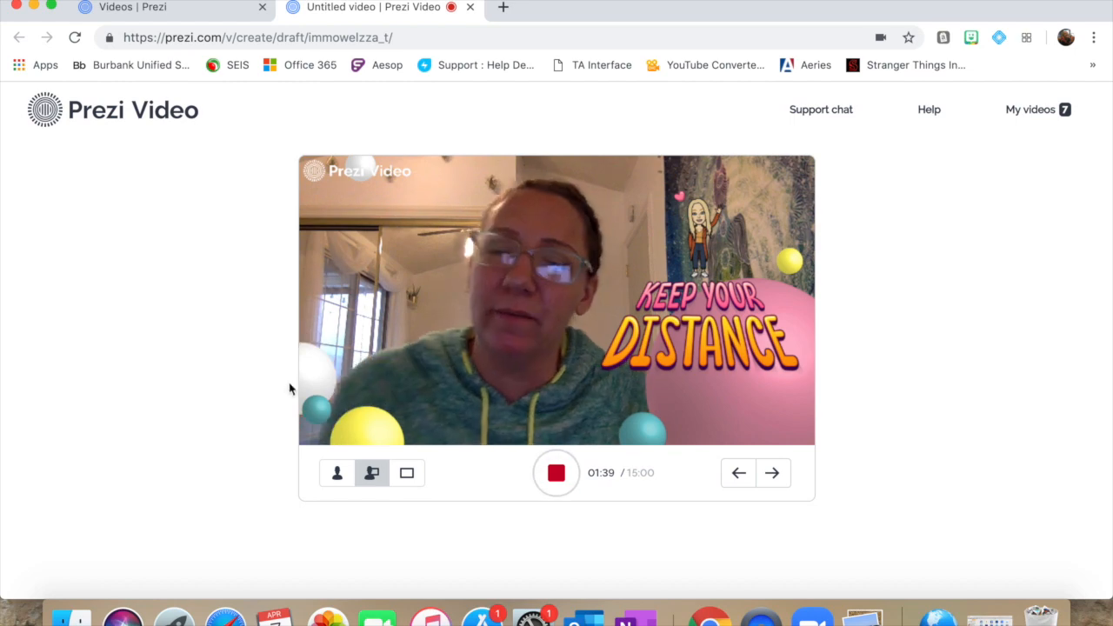
left_click(407, 473)
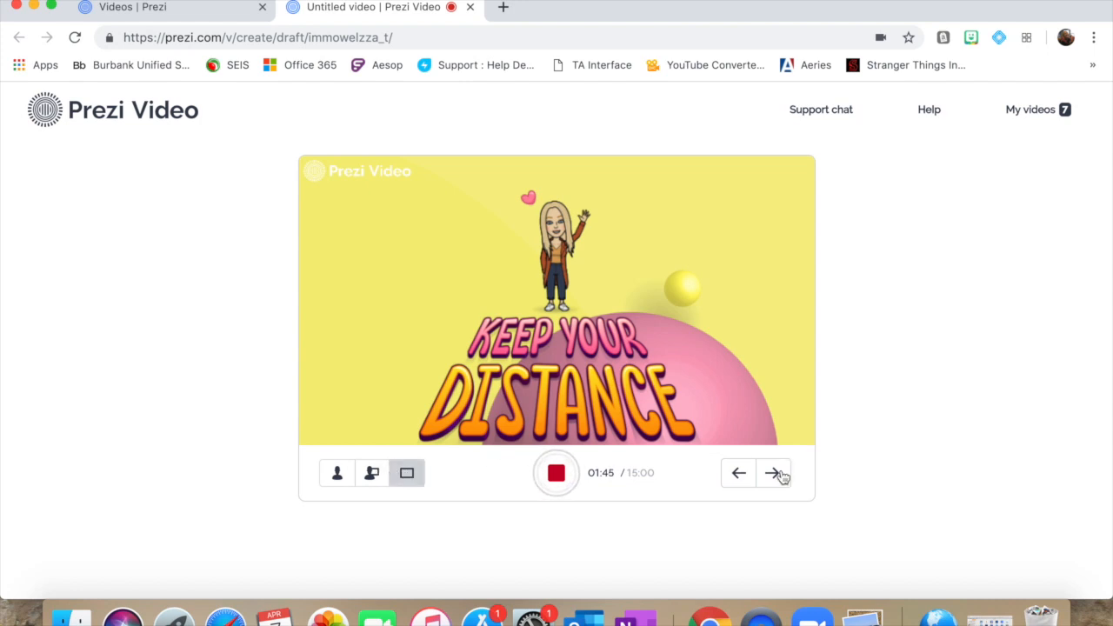
Record through the don't-stress and Miss You So Much frames with the presenter beside them, stopping at 2:08
left_click(772, 473)
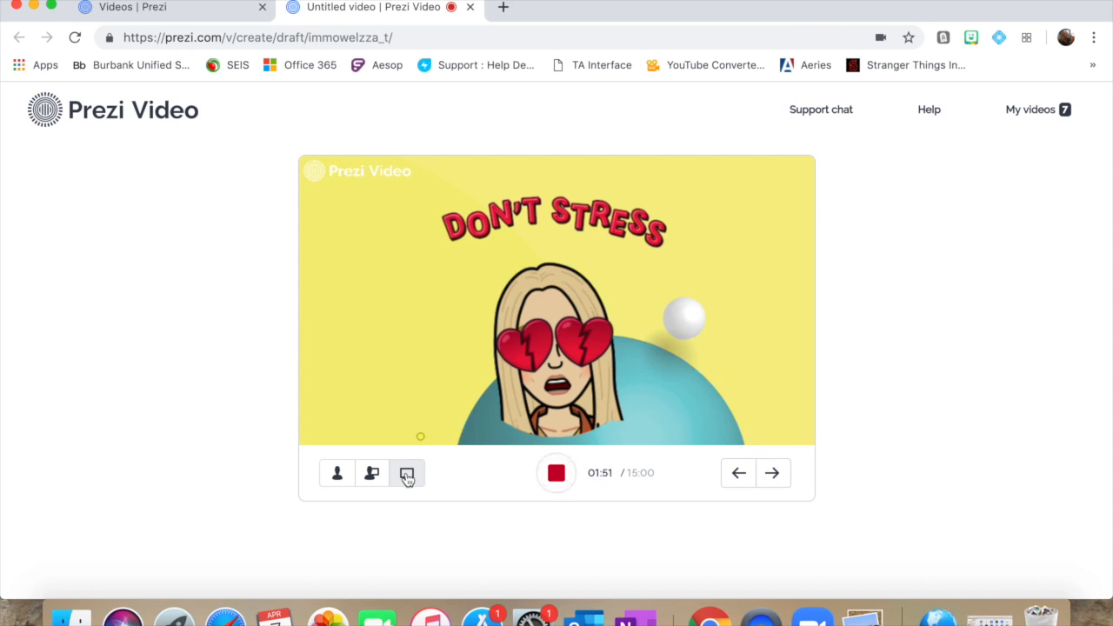
left_click(372, 473)
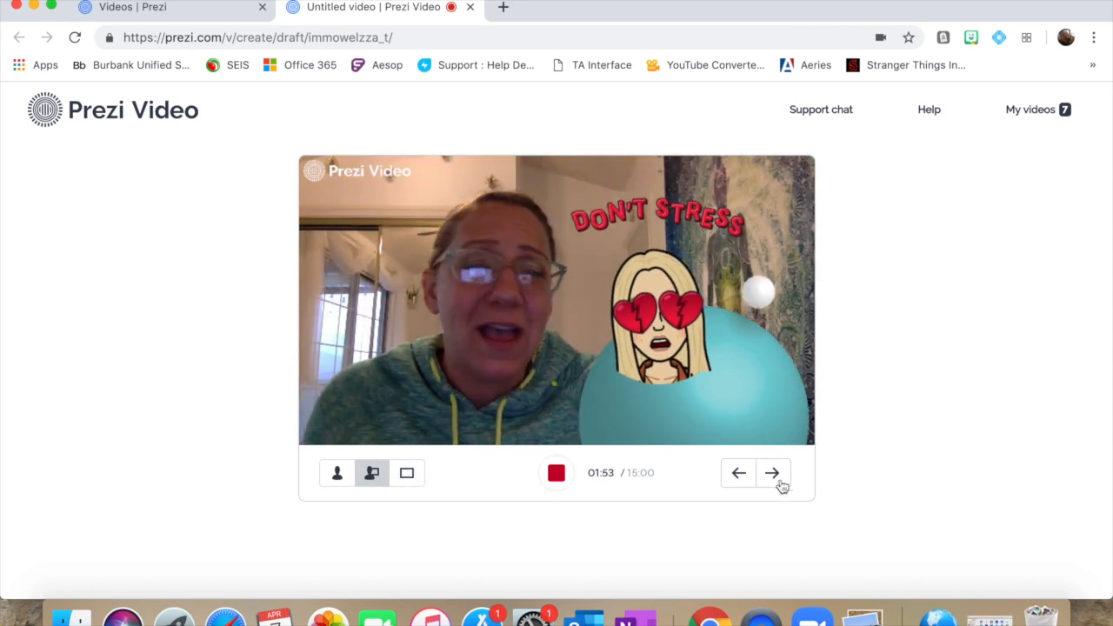
left_click(772, 473)
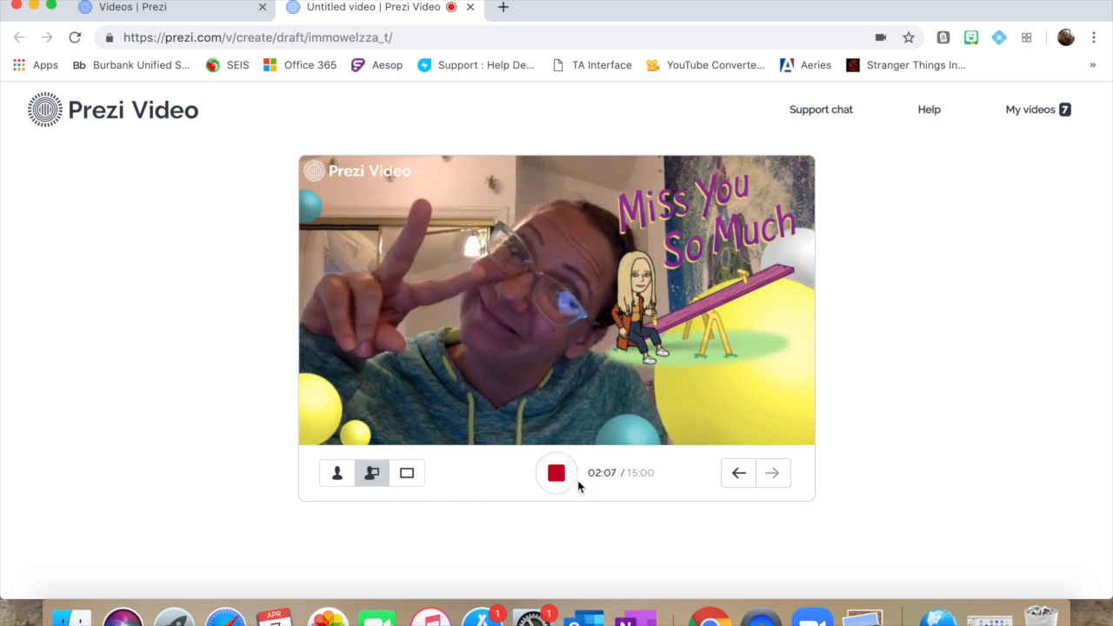
left_click(557, 473)
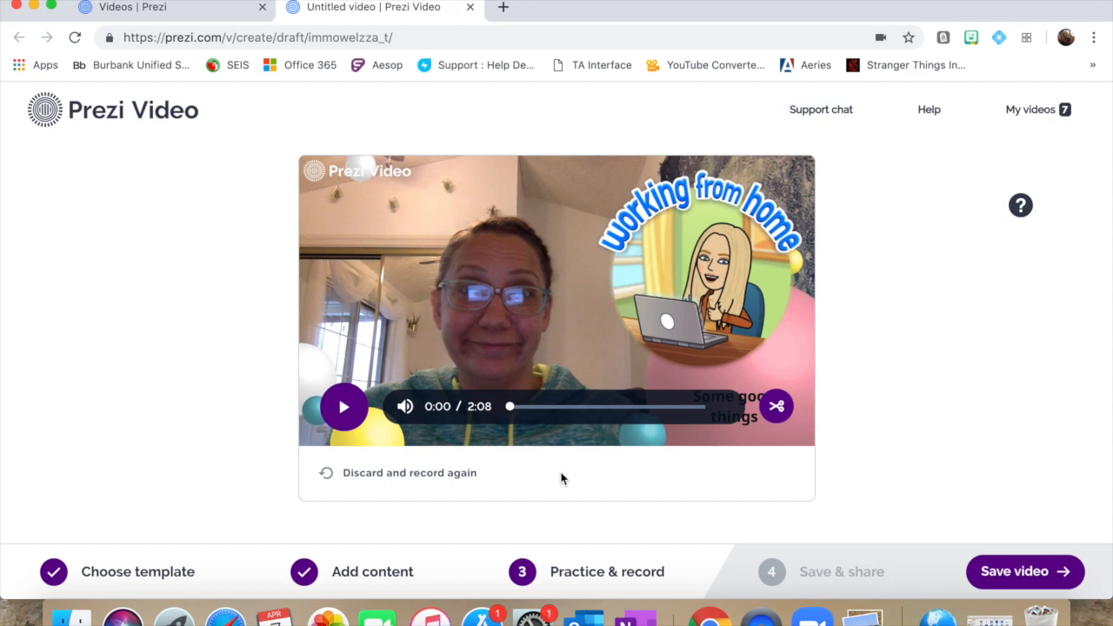
mouse_move(377, 515)
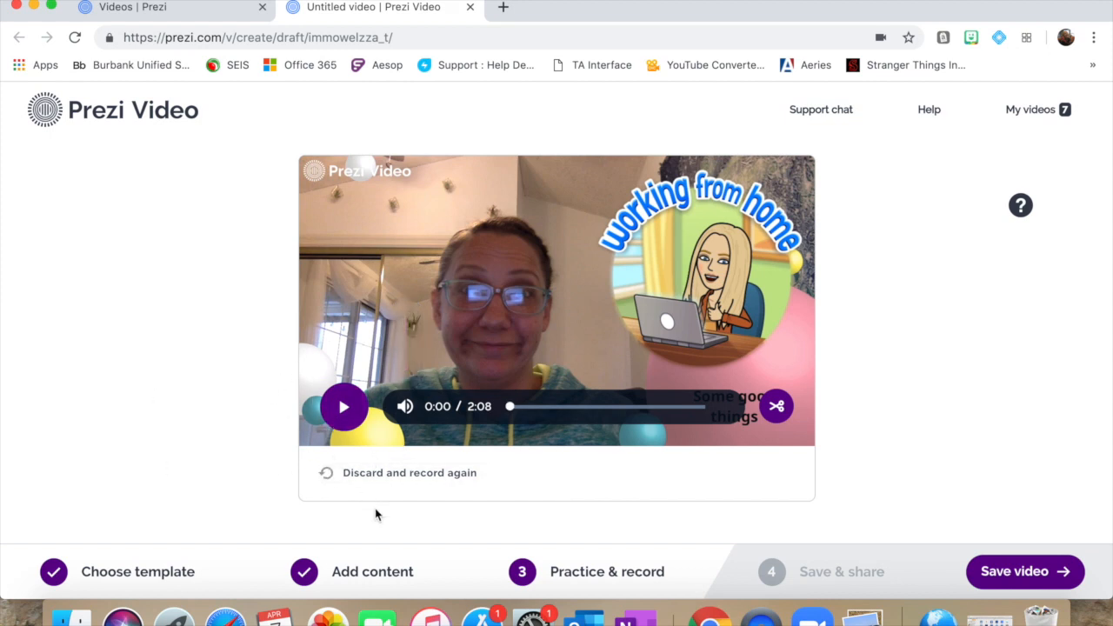
mouse_move(390, 480)
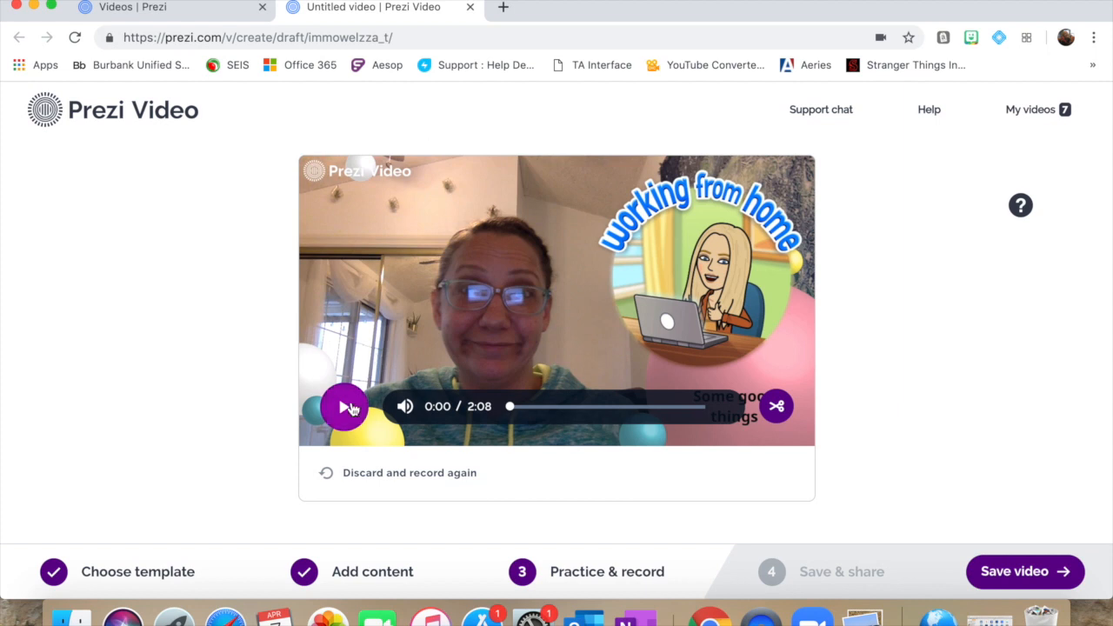
Review the 2:08 take up to 0:41 and save it for processing on the sharing page
left_click(343, 407)
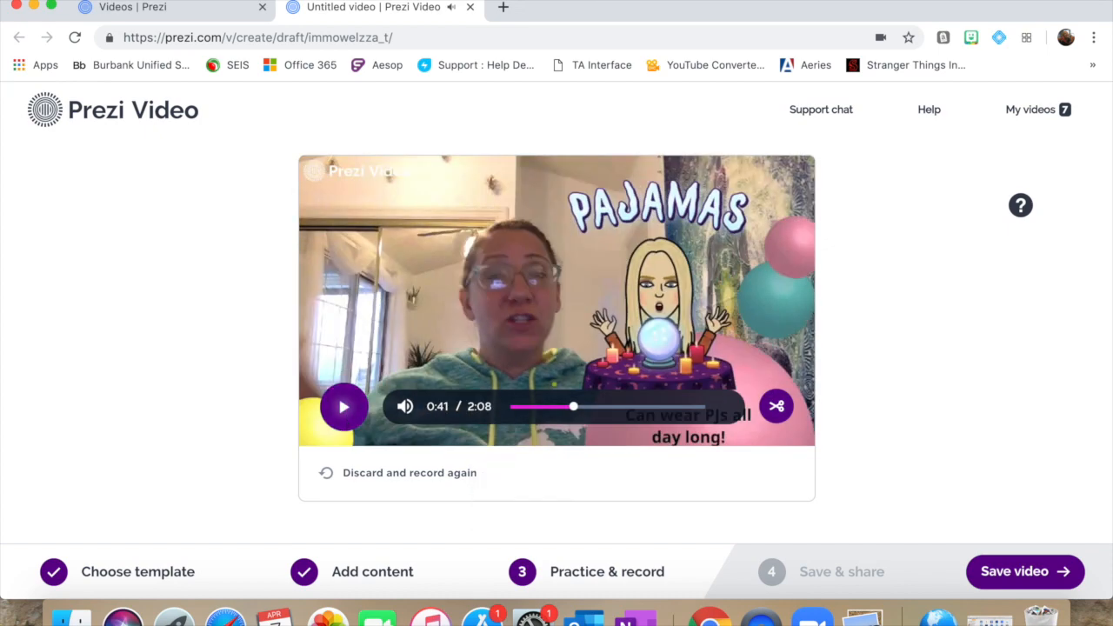
mouse_move(1064, 548)
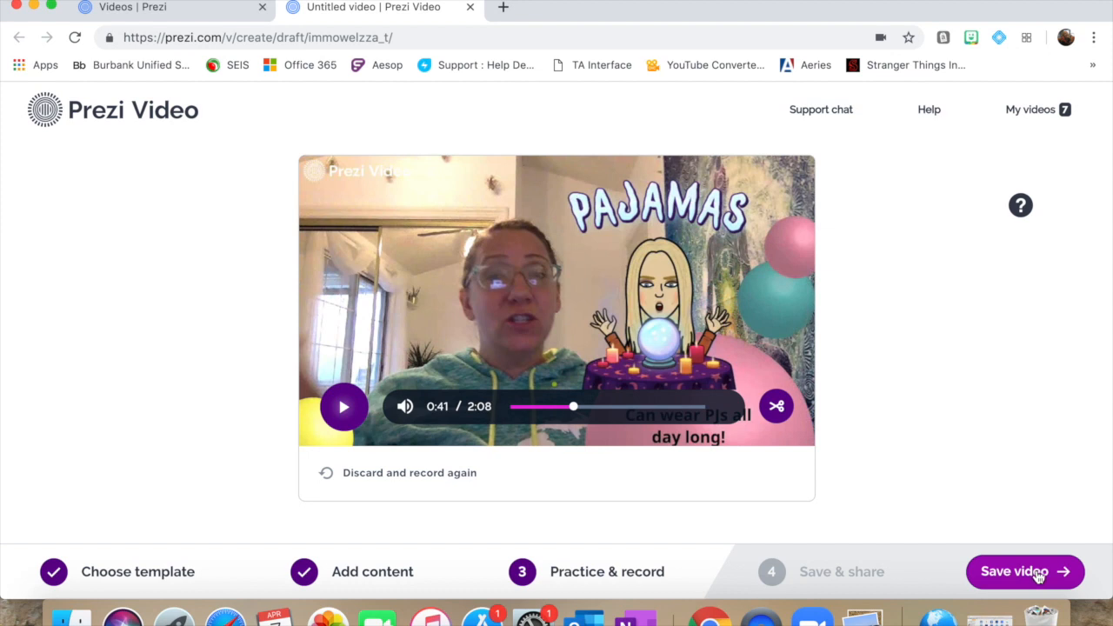
left_click(1025, 571)
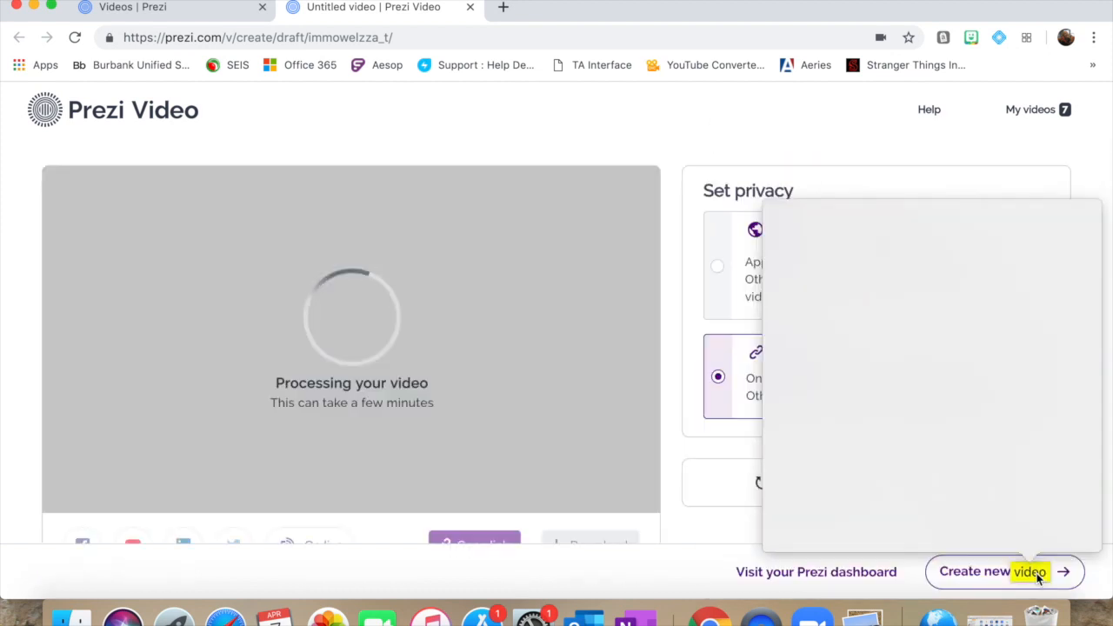